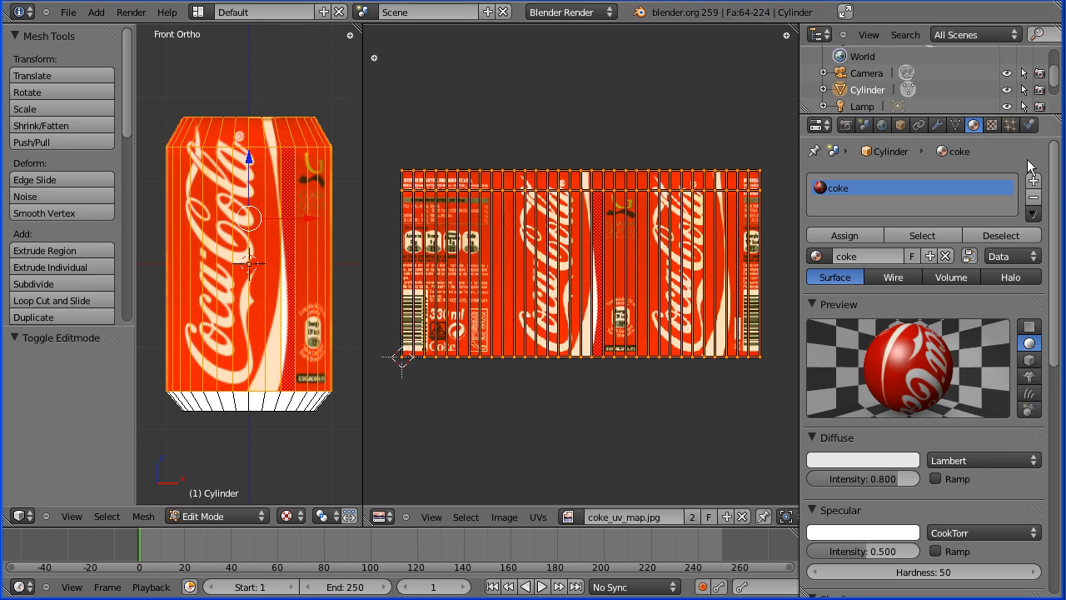
pyautogui.moveTo(1034, 180)
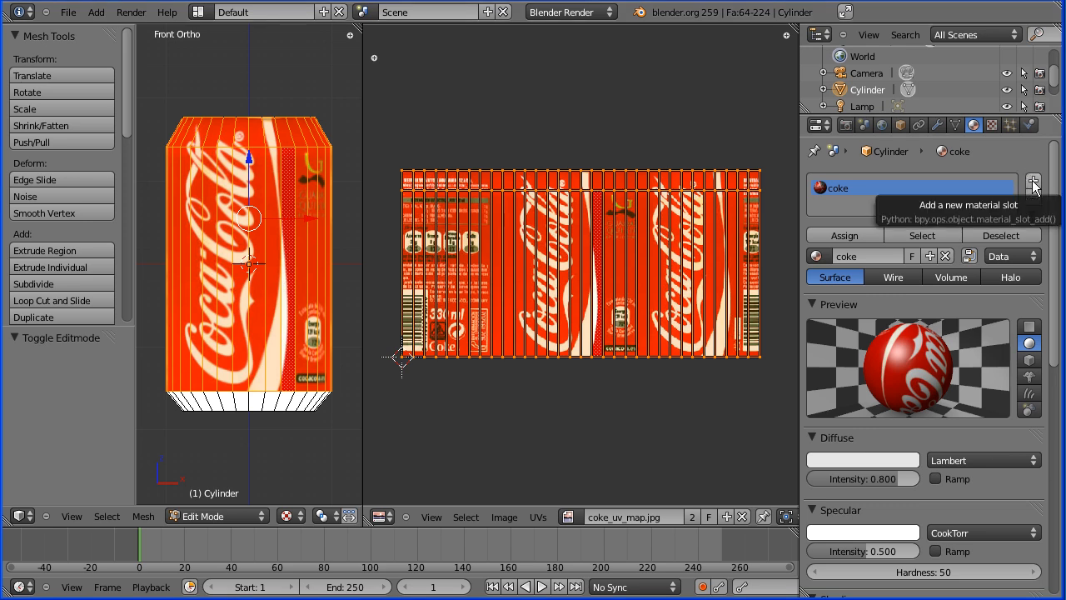
# Add a second material slot holding a new material named ringPull.
pyautogui.click(1033, 180)
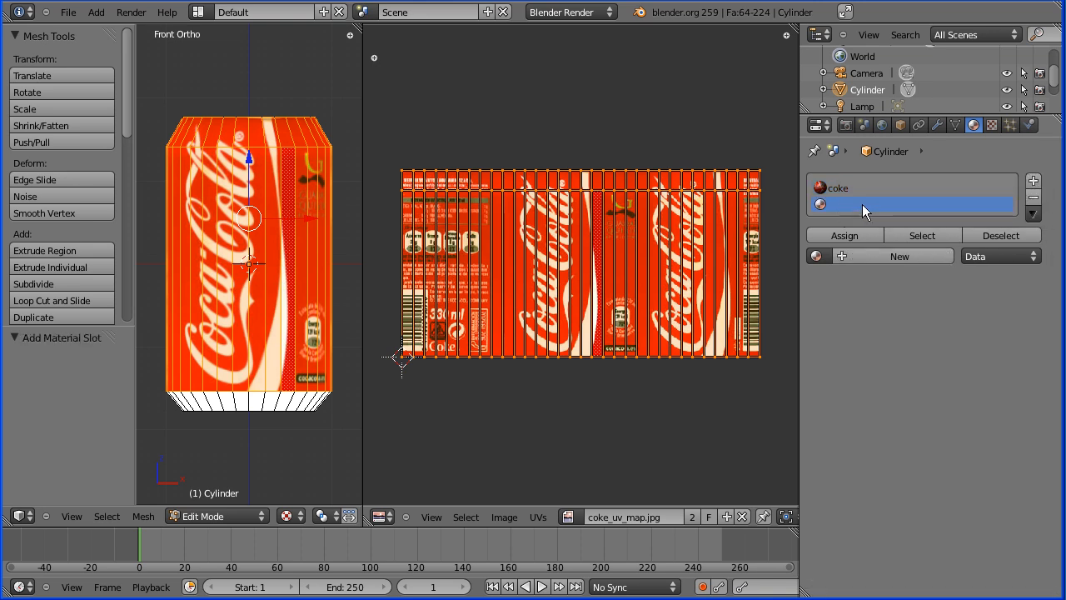
pyautogui.moveTo(844, 262)
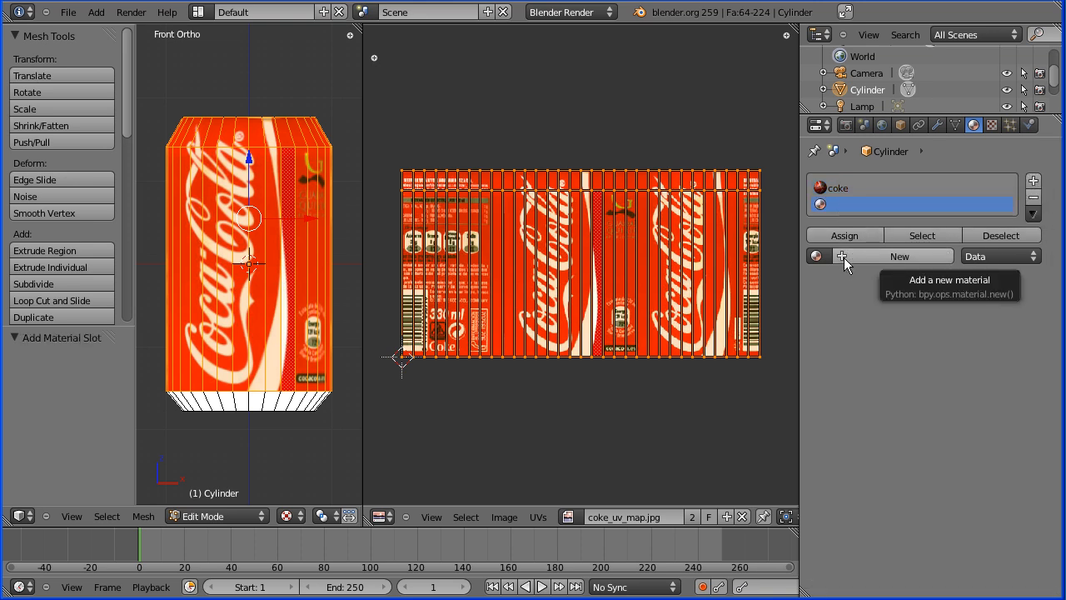
pyautogui.click(890, 256)
pyautogui.write('ringPull')
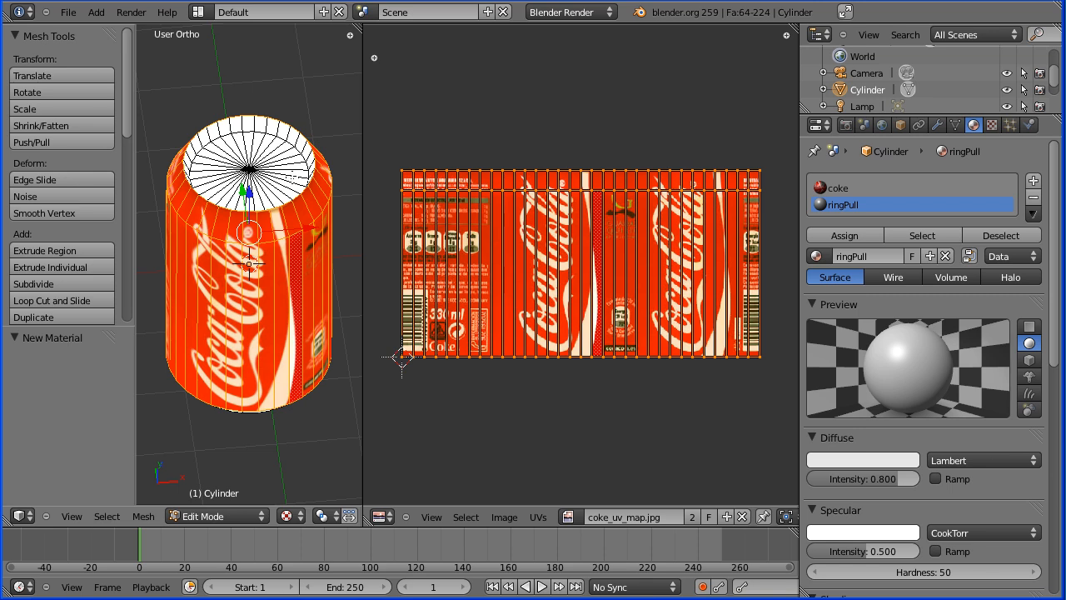
# Open can_ring_pull_end_centre.png as the image in the UV/Image Editor.
pyautogui.click(833, 187)
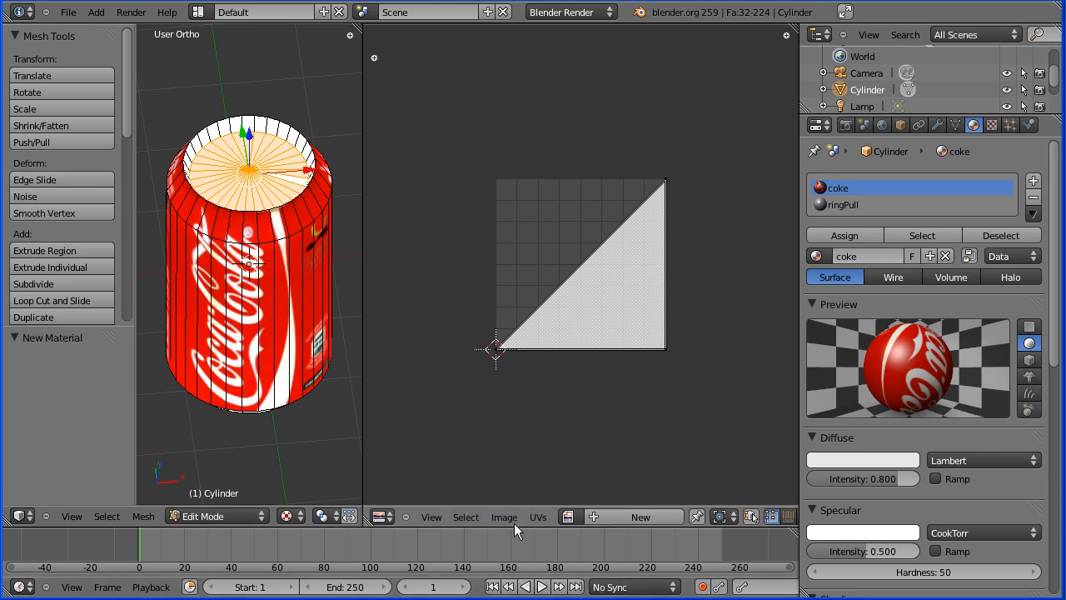
pyautogui.click(504, 516)
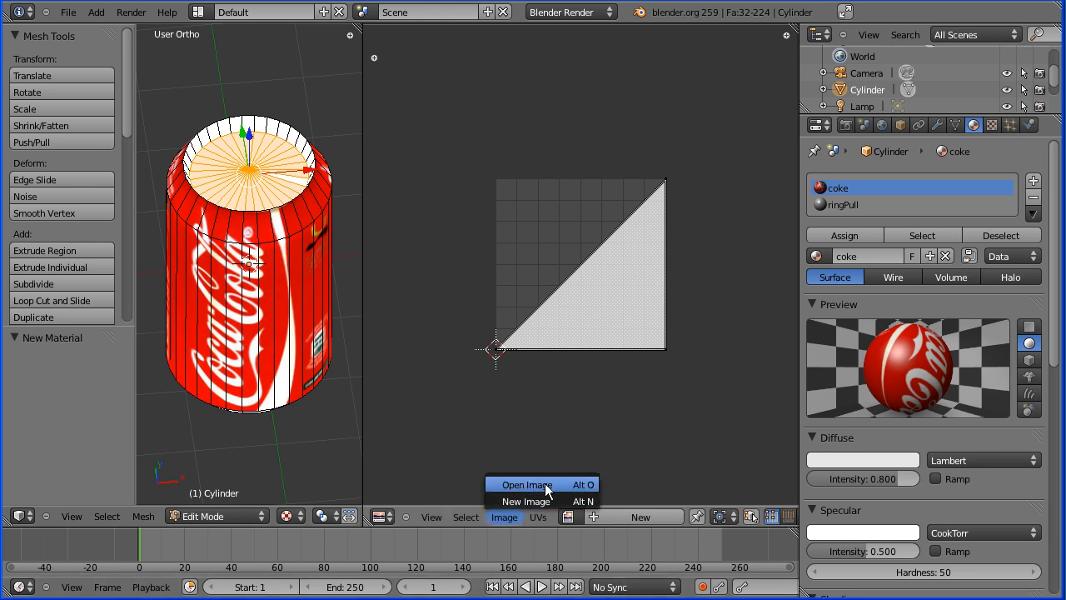
pyautogui.click(526, 484)
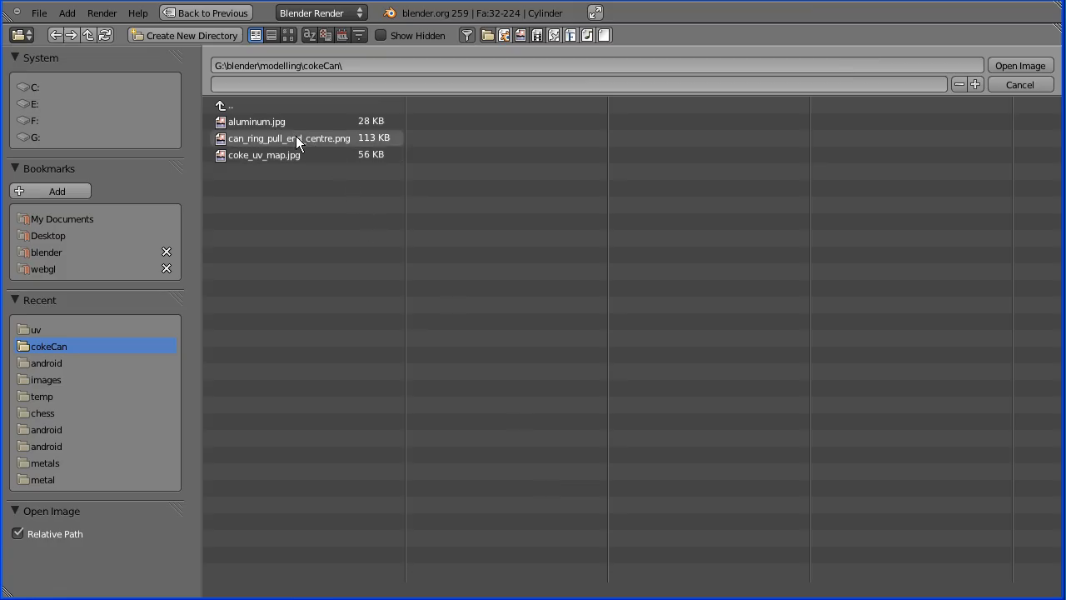
pyautogui.click(289, 139)
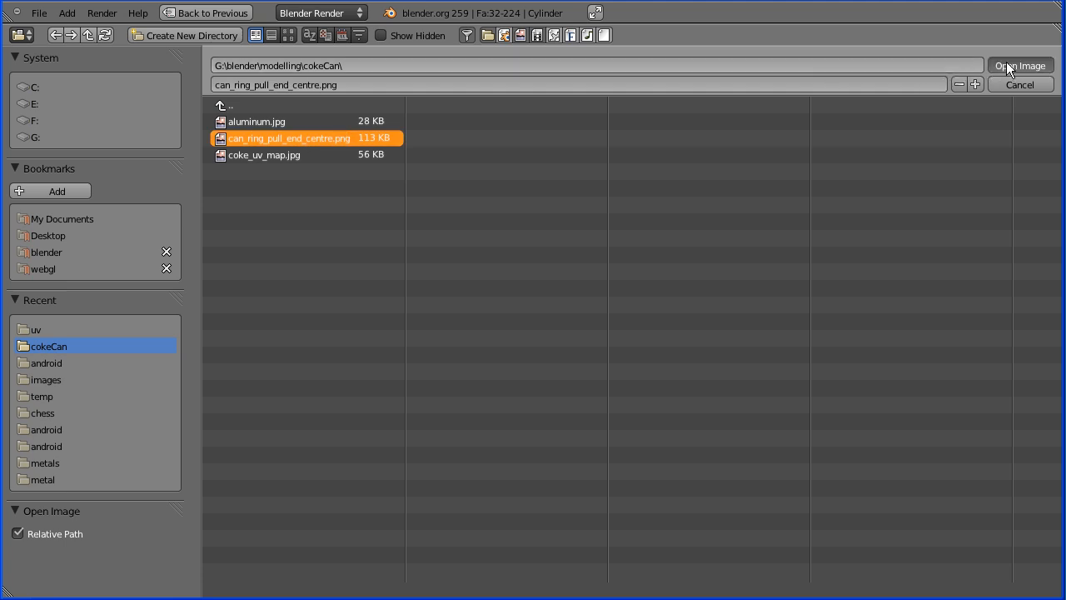
pyautogui.click(1019, 65)
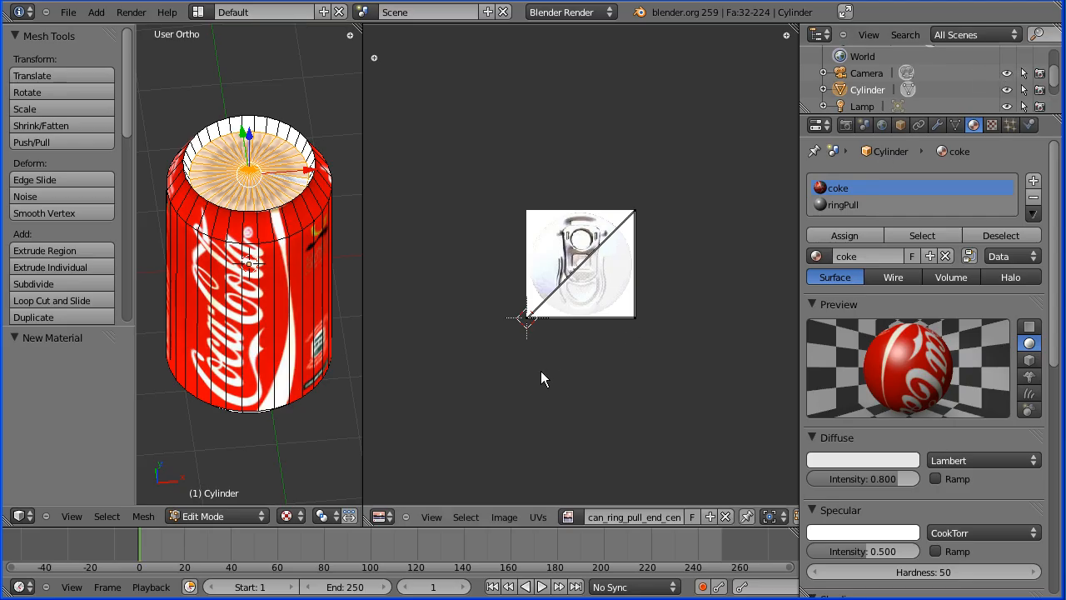
pyautogui.moveTo(456, 217)
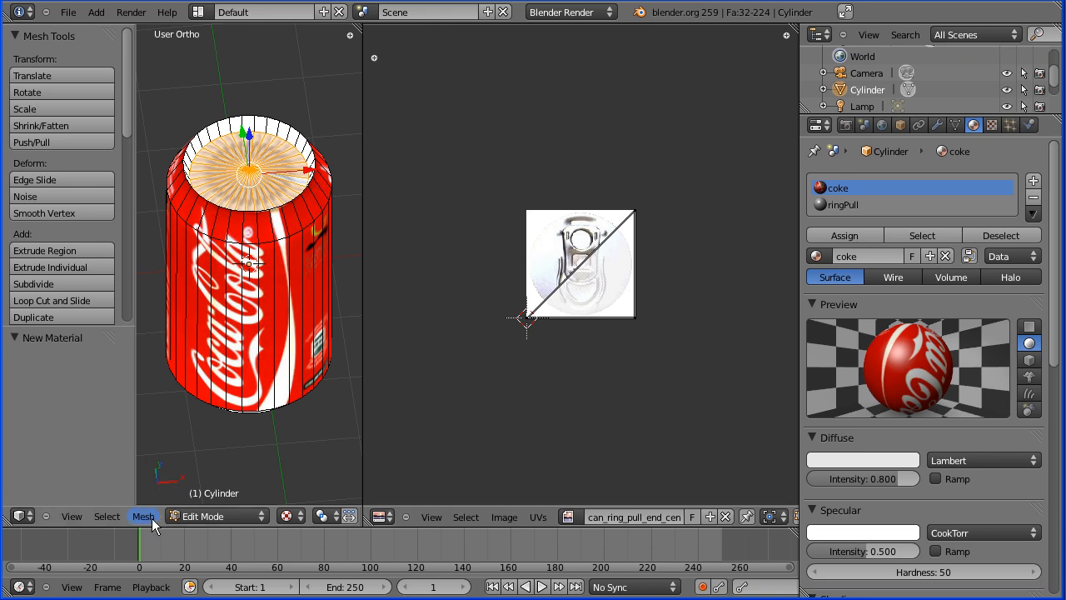
# UV-unwrap the can's top faces over the ring-pull image and select the ringPull slot.
pyautogui.click(144, 516)
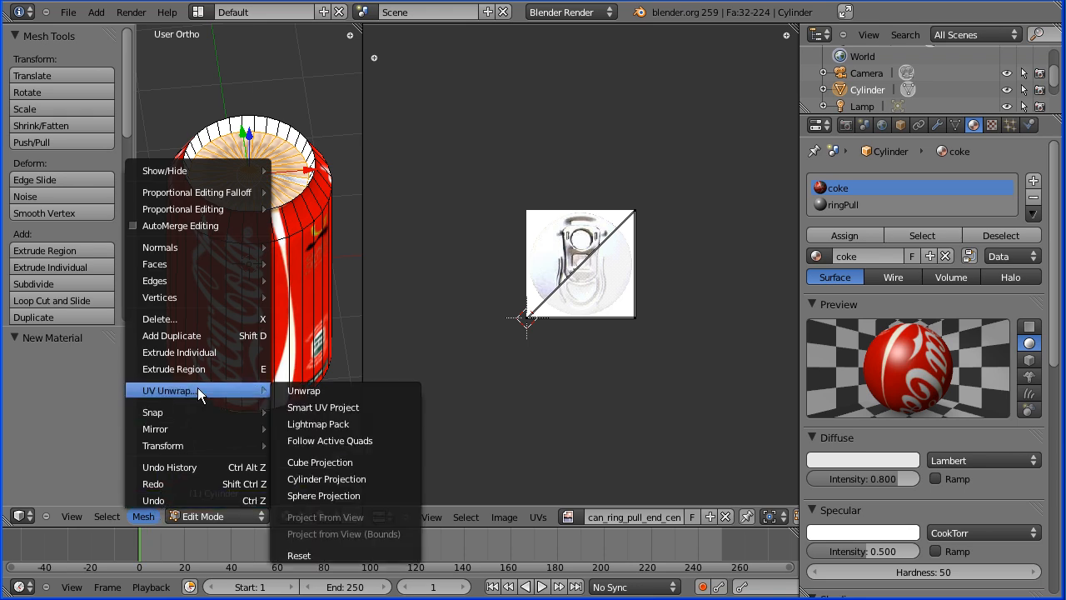
pyautogui.click(303, 390)
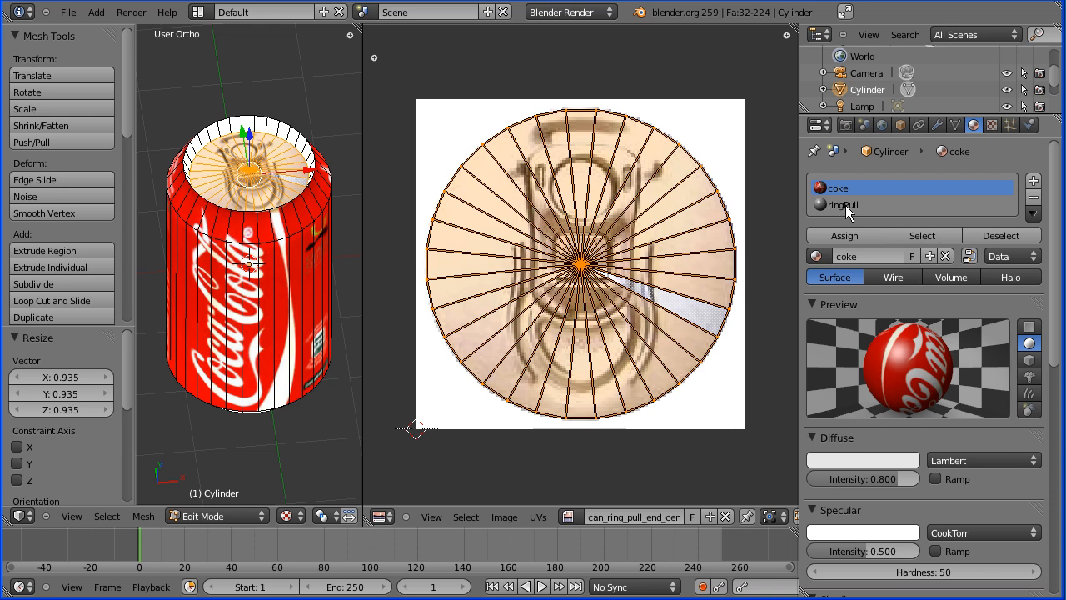
pyautogui.click(842, 205)
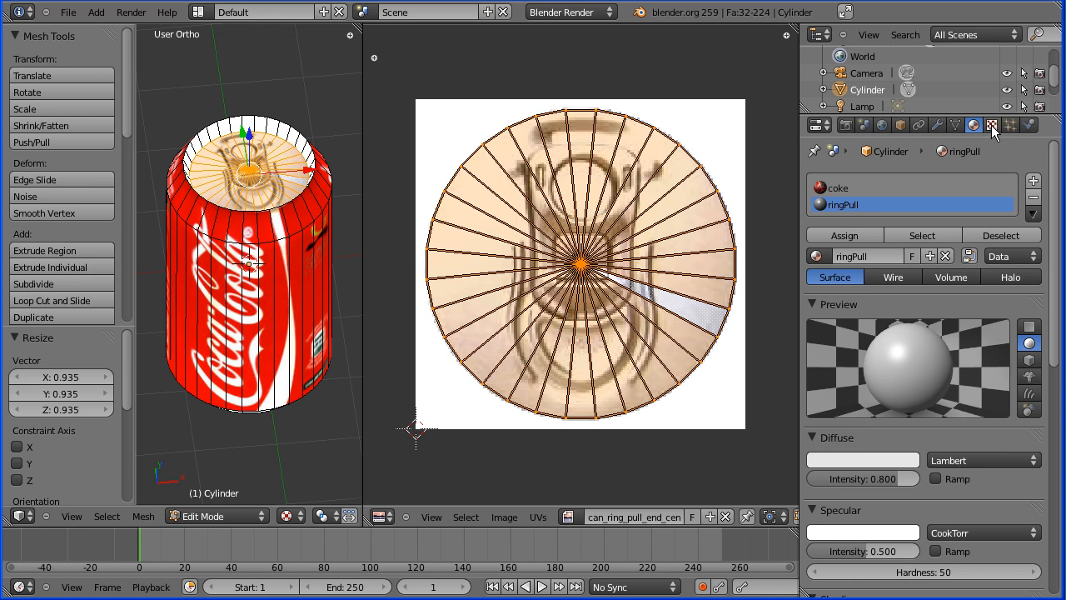
# Add a new Image or Movie texture named ringPull to the ringPull material.
pyautogui.click(991, 125)
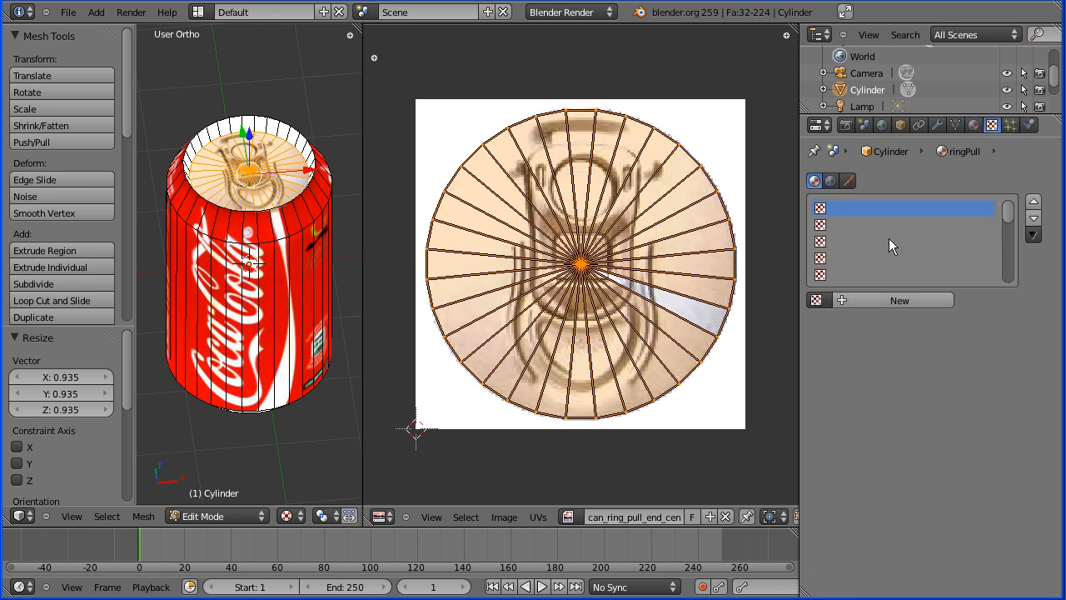
pyautogui.click(898, 300)
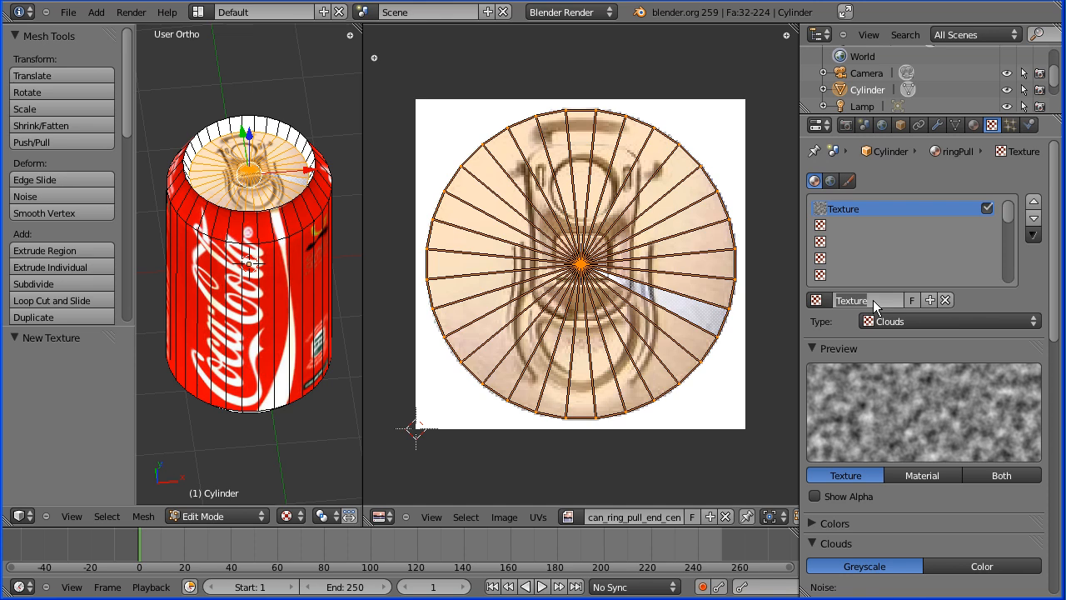
pyautogui.doubleClick(857, 300)
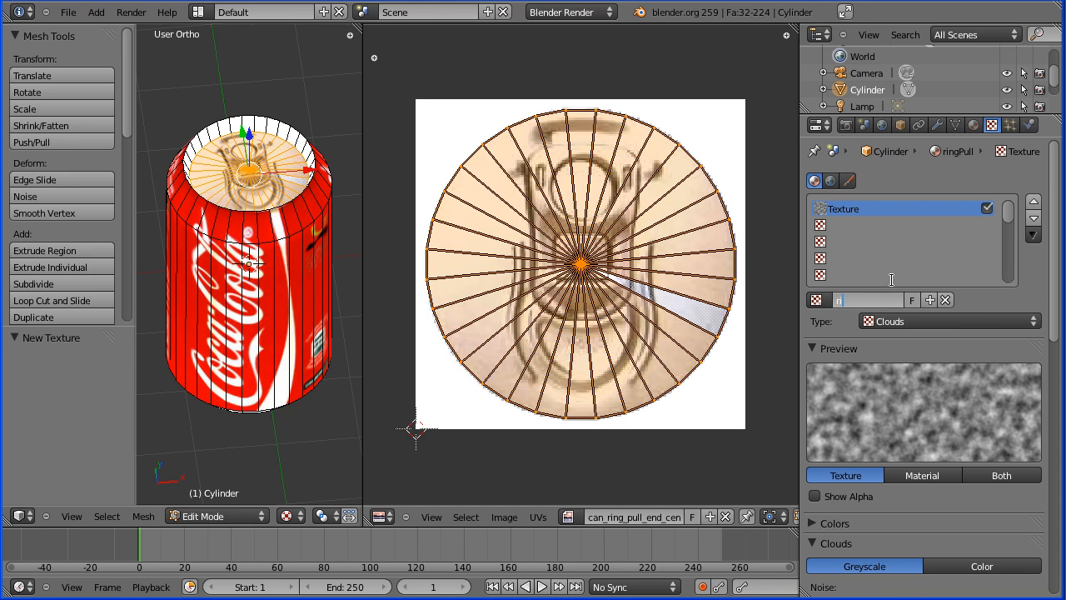
pyautogui.write('ringPull')
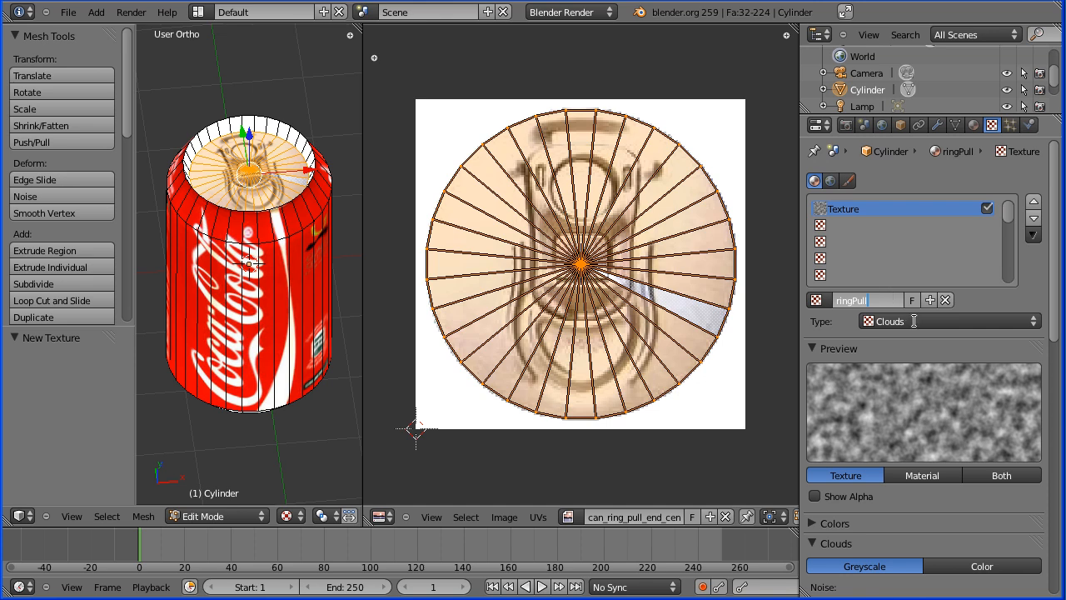
pyautogui.click(947, 320)
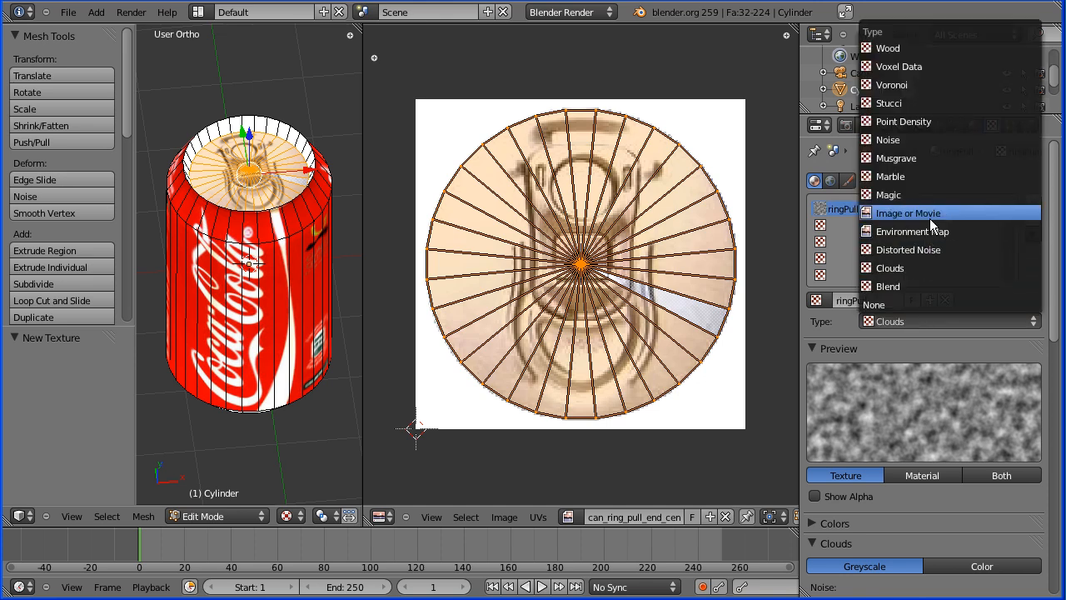
pyautogui.click(907, 212)
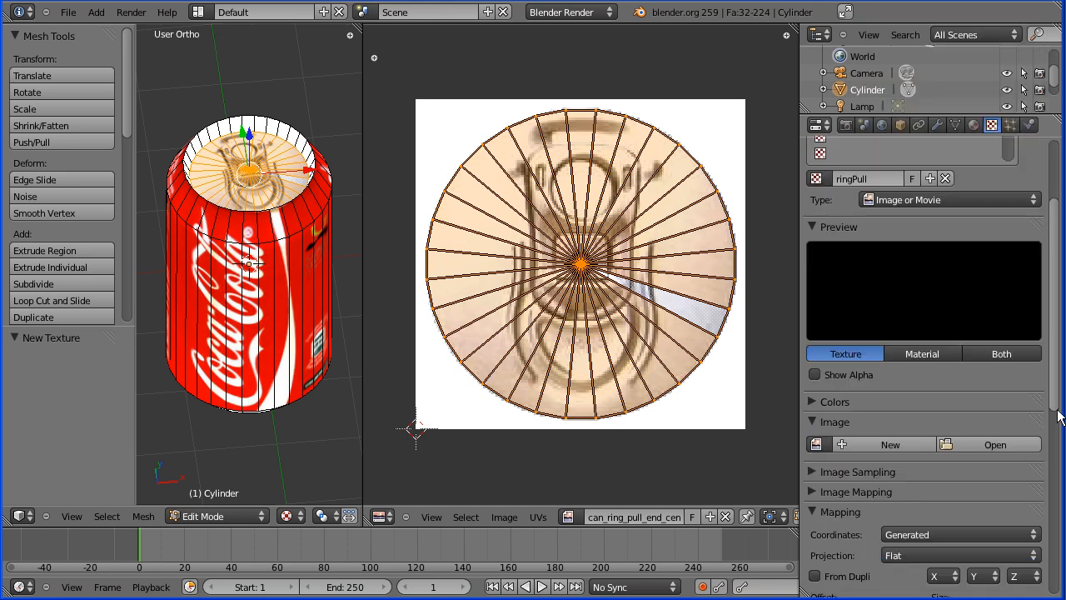
# Set Both preview, use can_ring_pull_end_centre image, and map with UV coordinates.
pyautogui.click(1000, 353)
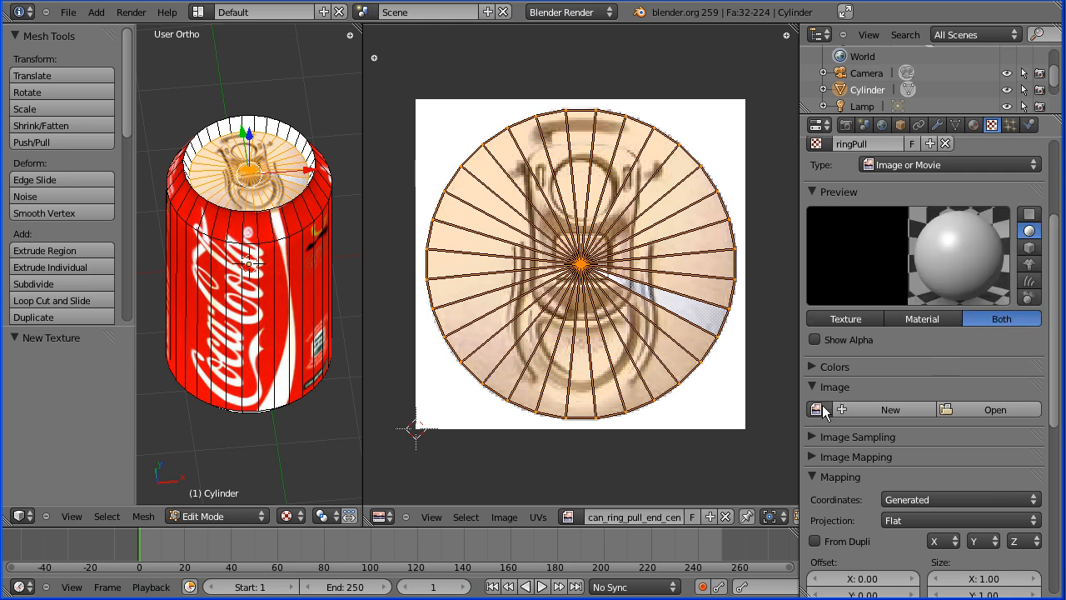
pyautogui.click(817, 409)
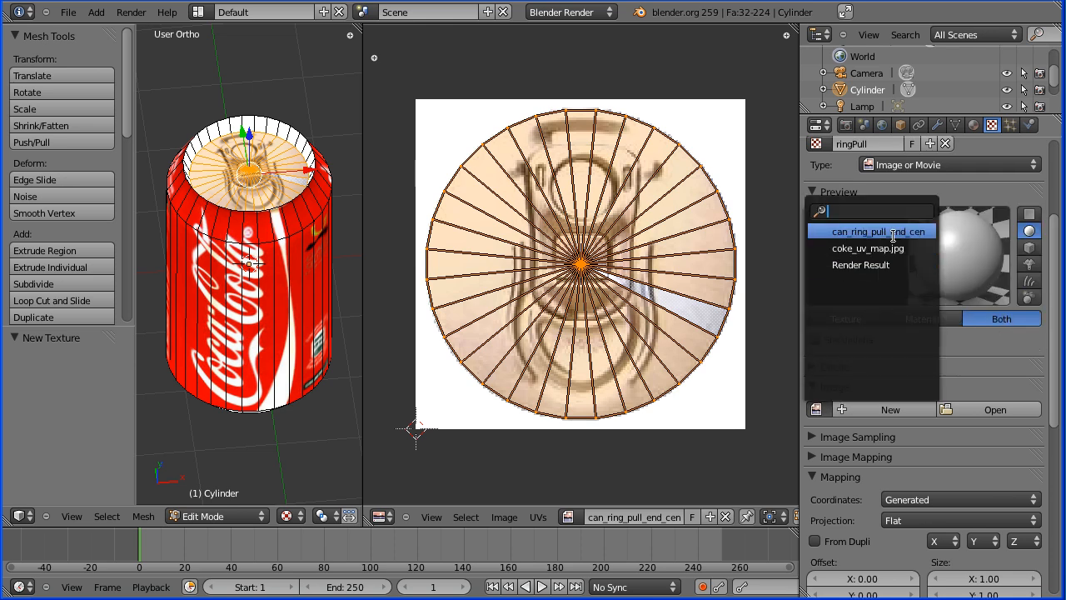
pyautogui.click(871, 230)
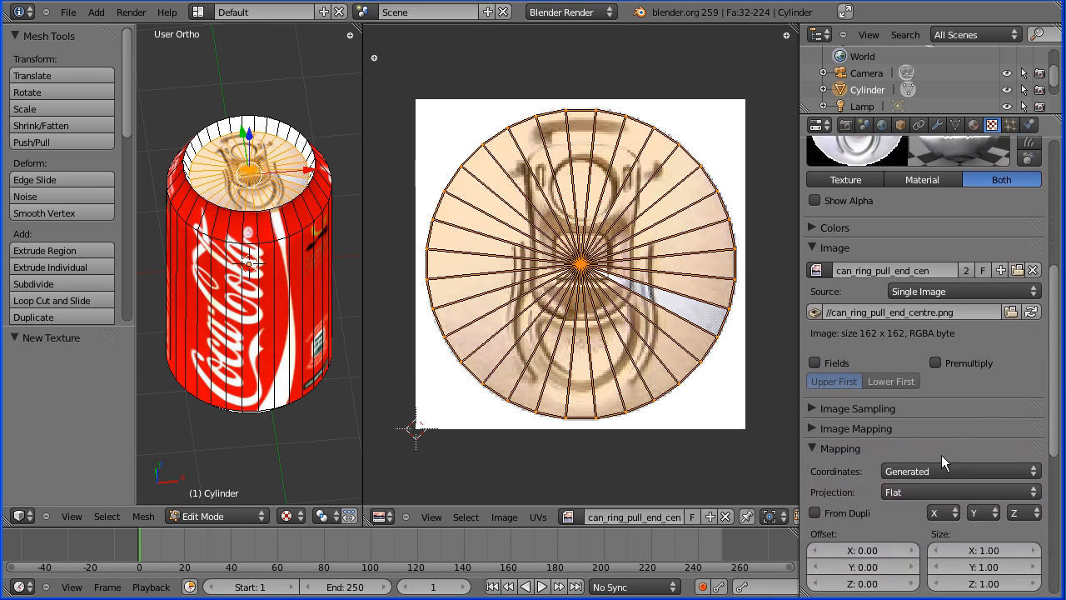
pyautogui.click(960, 470)
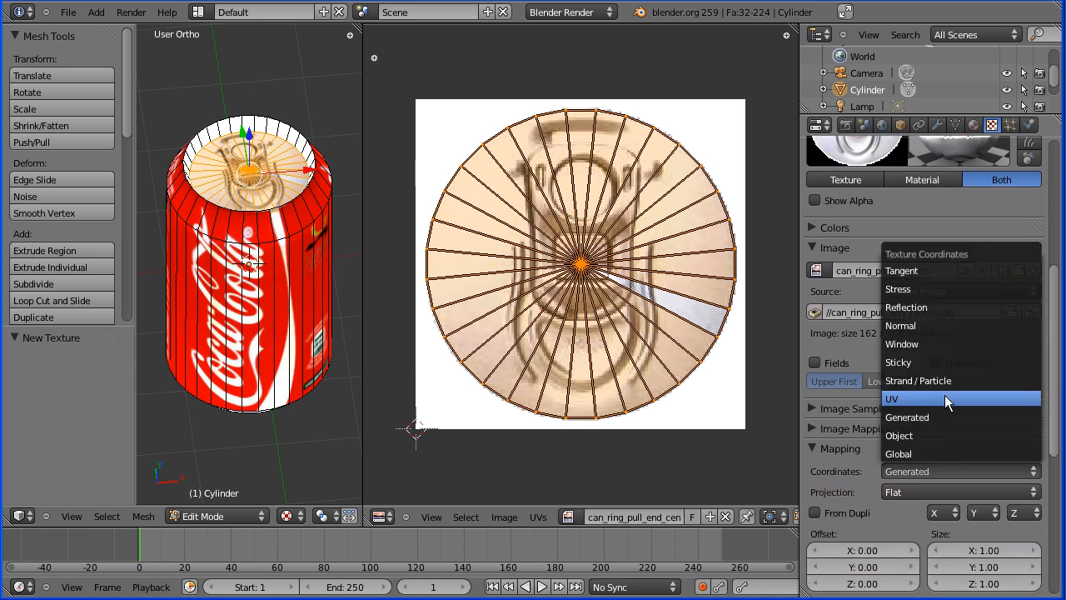
pyautogui.click(893, 398)
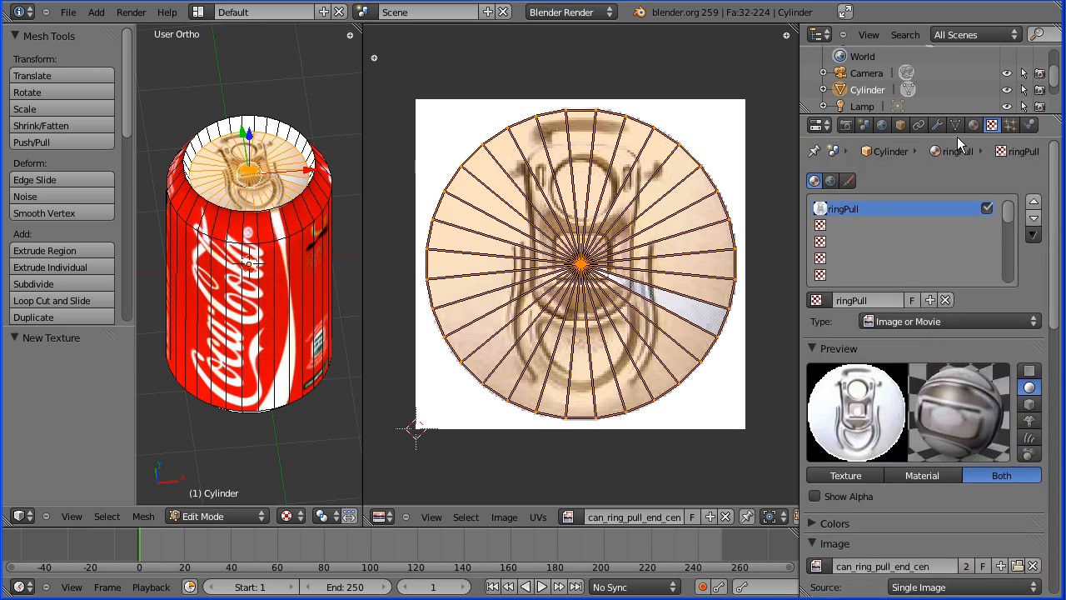
# Render a test image of the ring-pull top, then return to the 3D View.
pyautogui.click(973, 125)
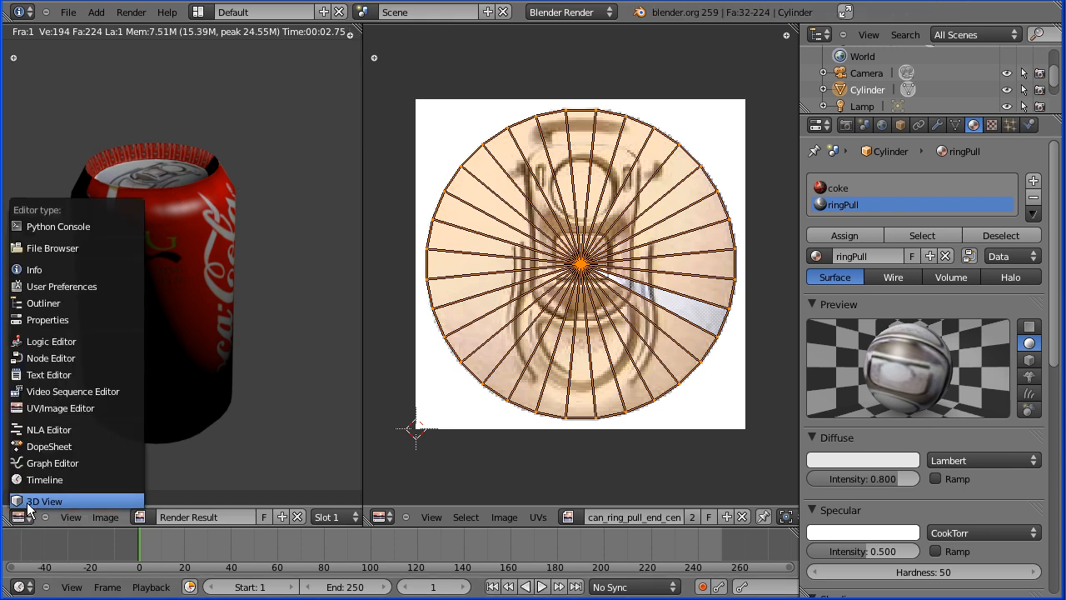
pyautogui.click(43, 500)
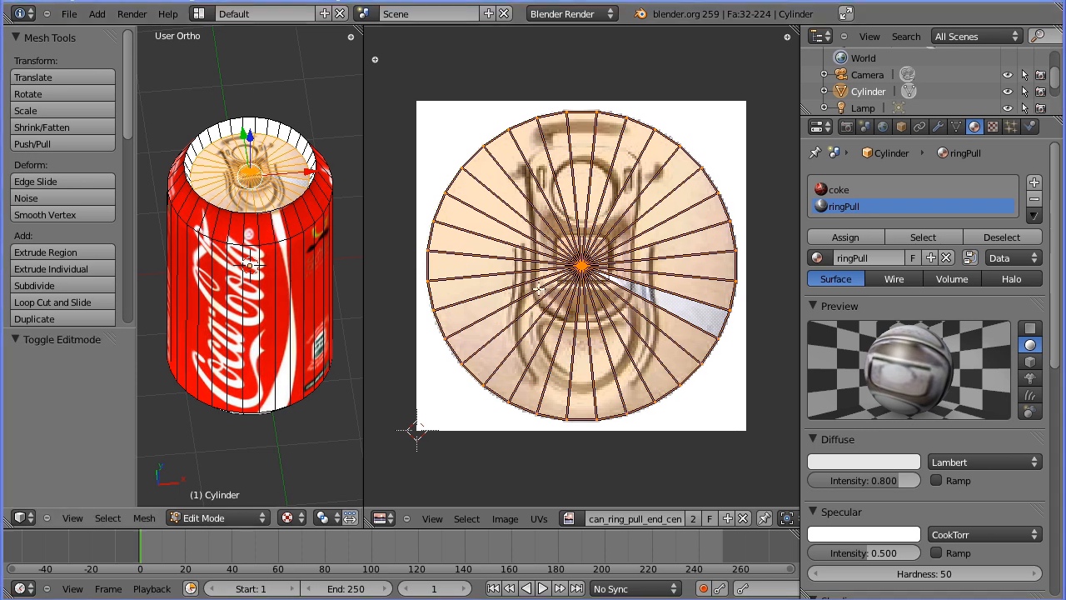
pyautogui.moveTo(1020, 171)
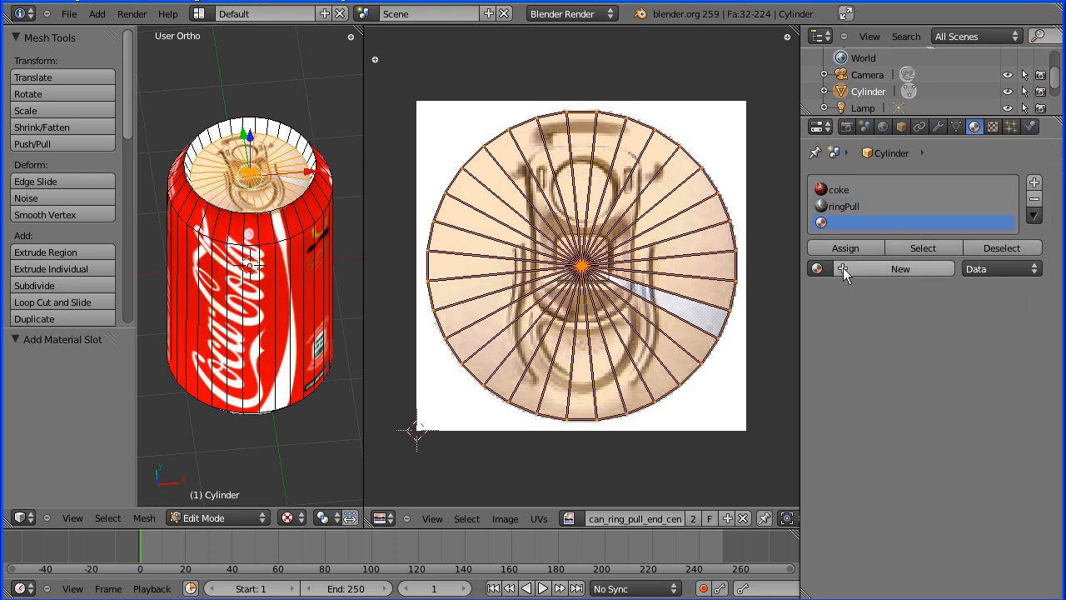
# Create a new material in the third slot and name it alumin.
pyautogui.click(900, 268)
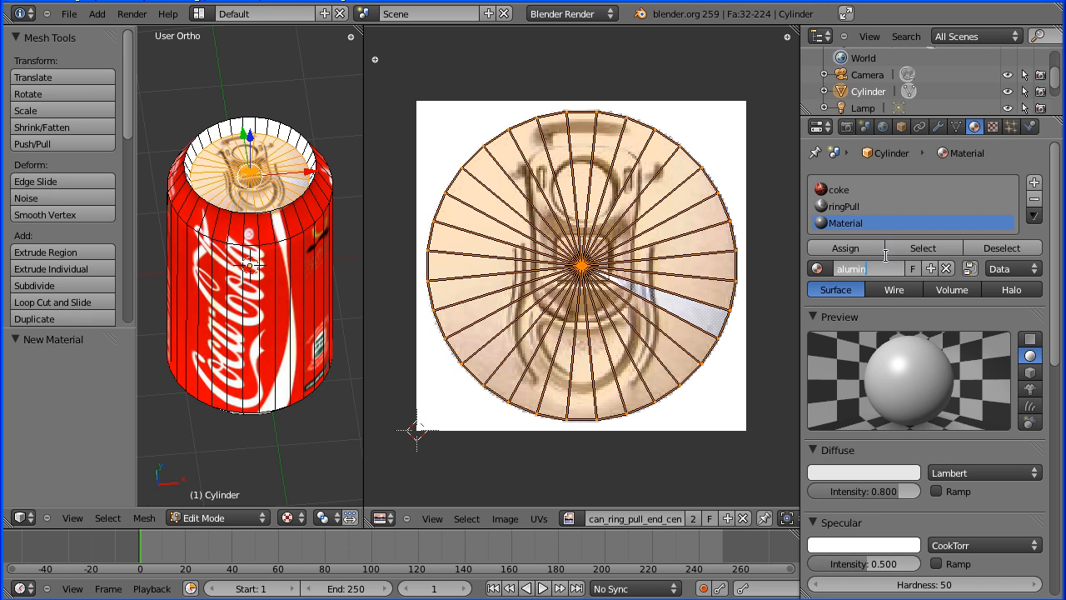
pyautogui.write('alumin')
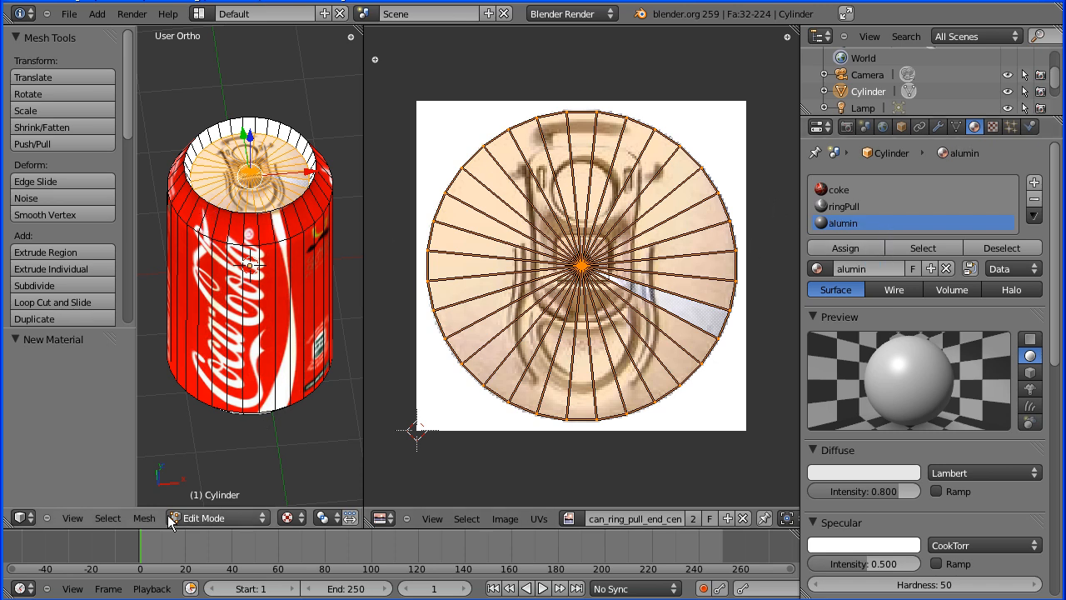
pyautogui.click(72, 517)
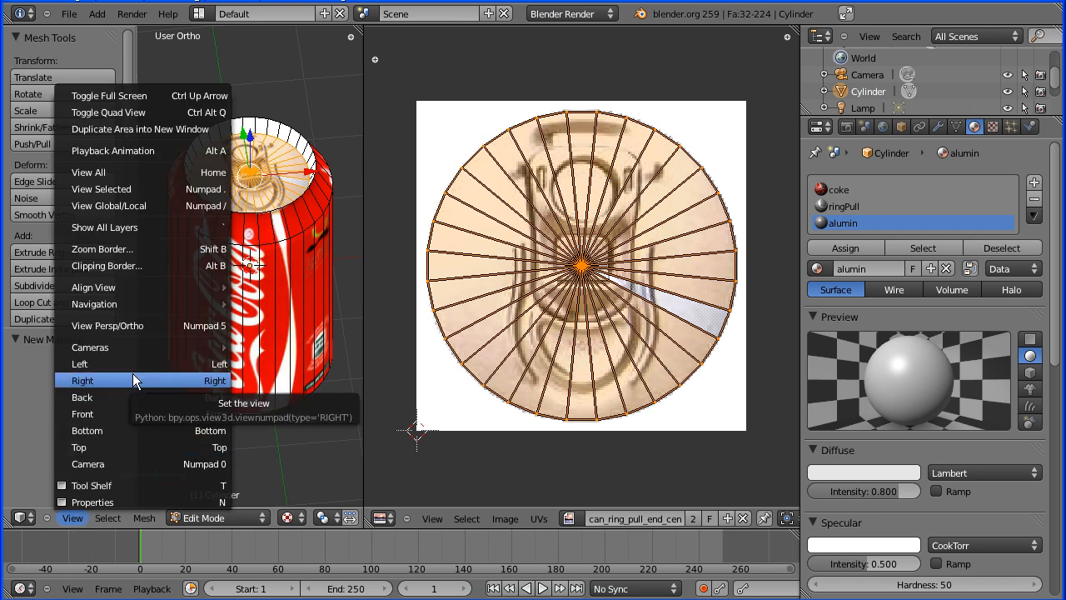
# View the can from the bottom and open aluminum.jpg in the UV editor.
pyautogui.click(87, 430)
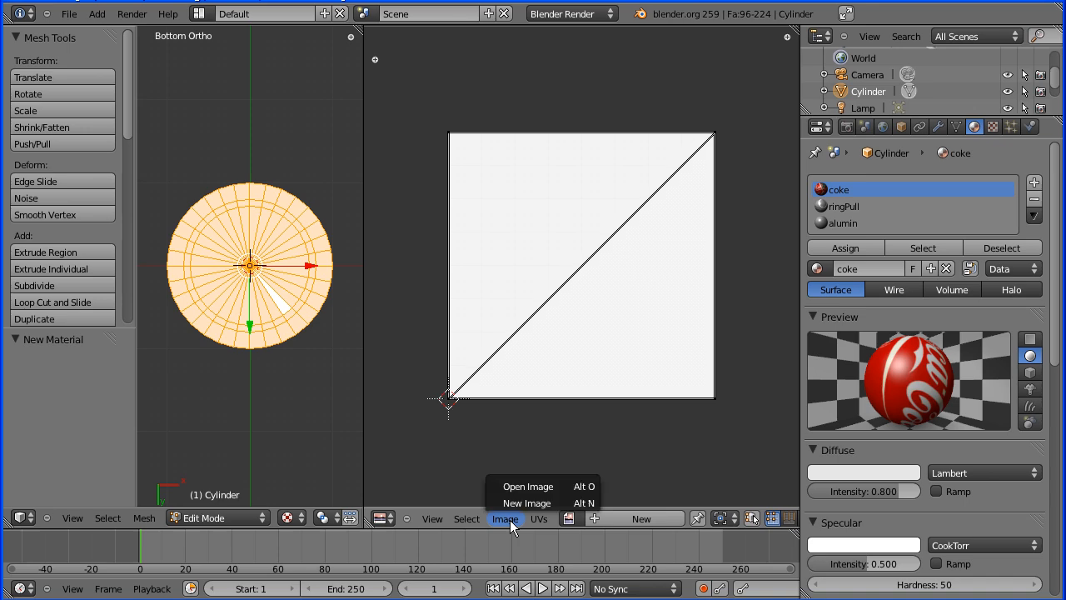
pyautogui.click(527, 485)
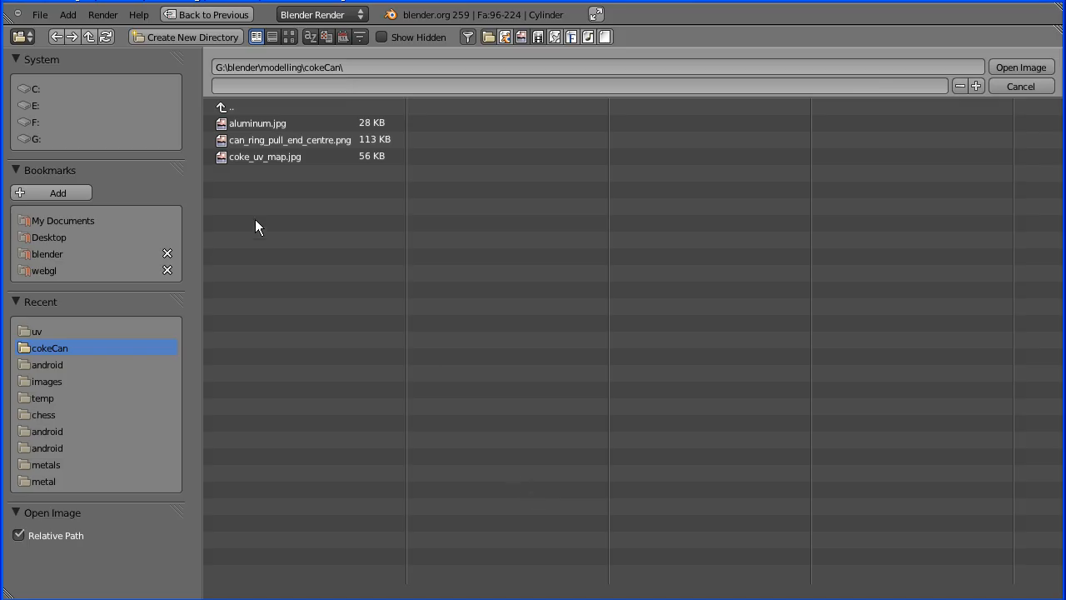
pyautogui.click(258, 123)
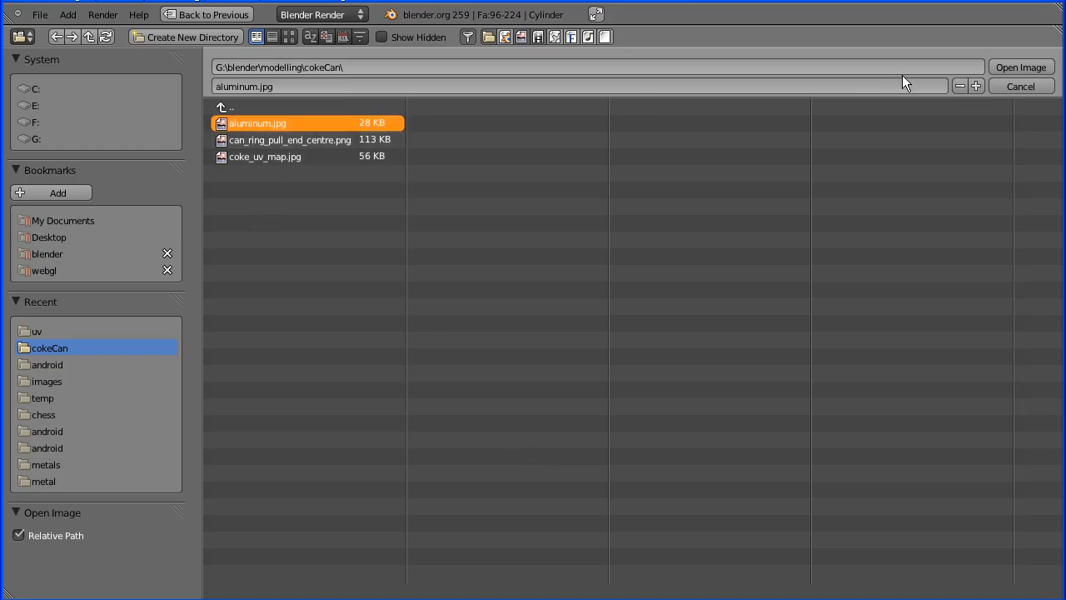
pyautogui.click(1021, 67)
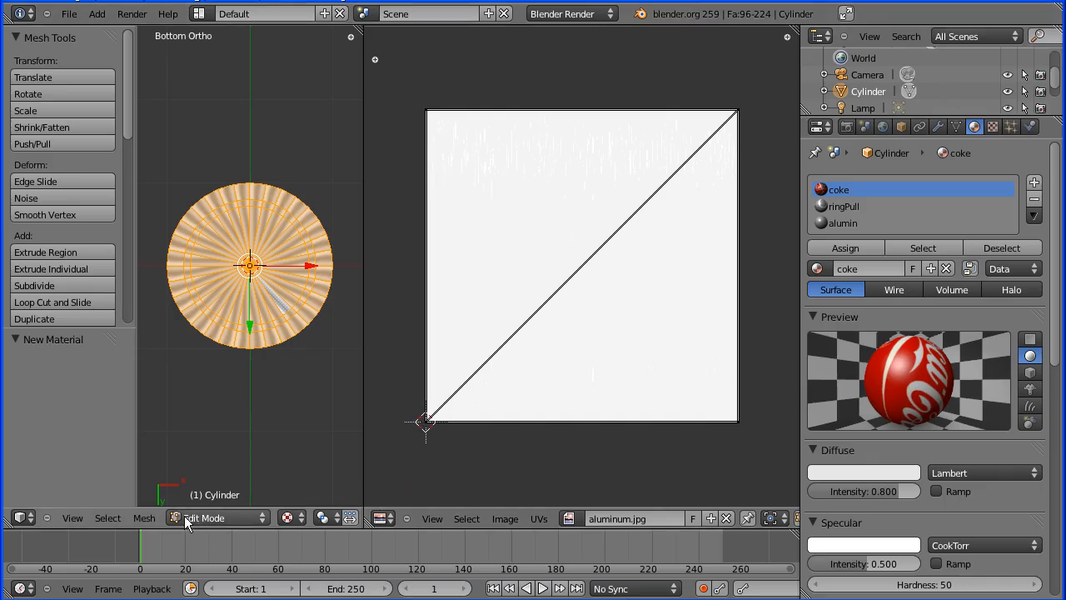
pyautogui.moveTo(145, 518)
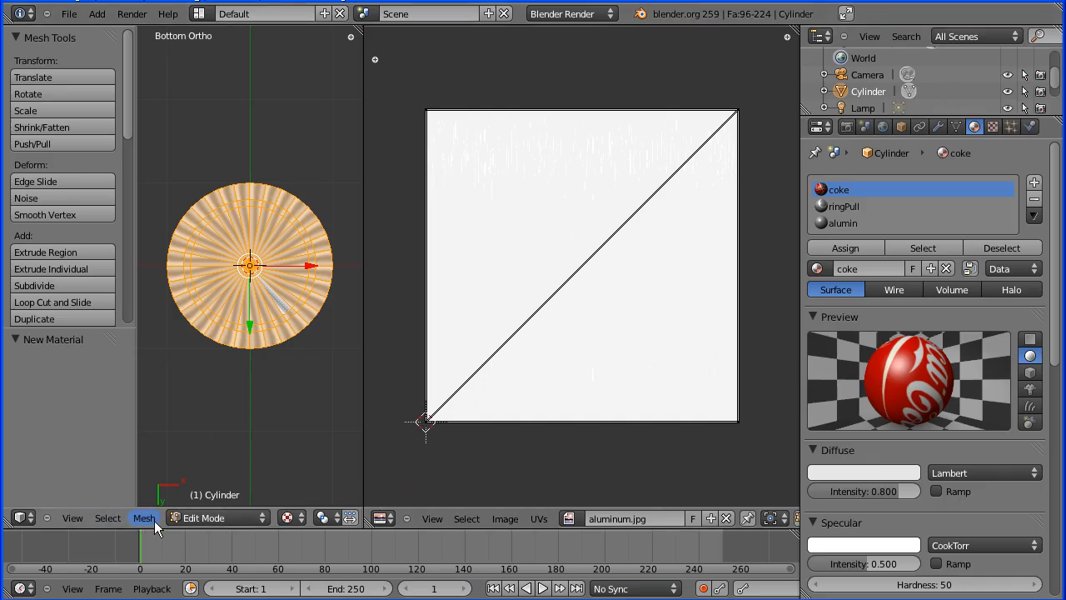
# Unwrap the base faces, select the alumin slot and add a texture named 'alumi'.
pyautogui.click(144, 517)
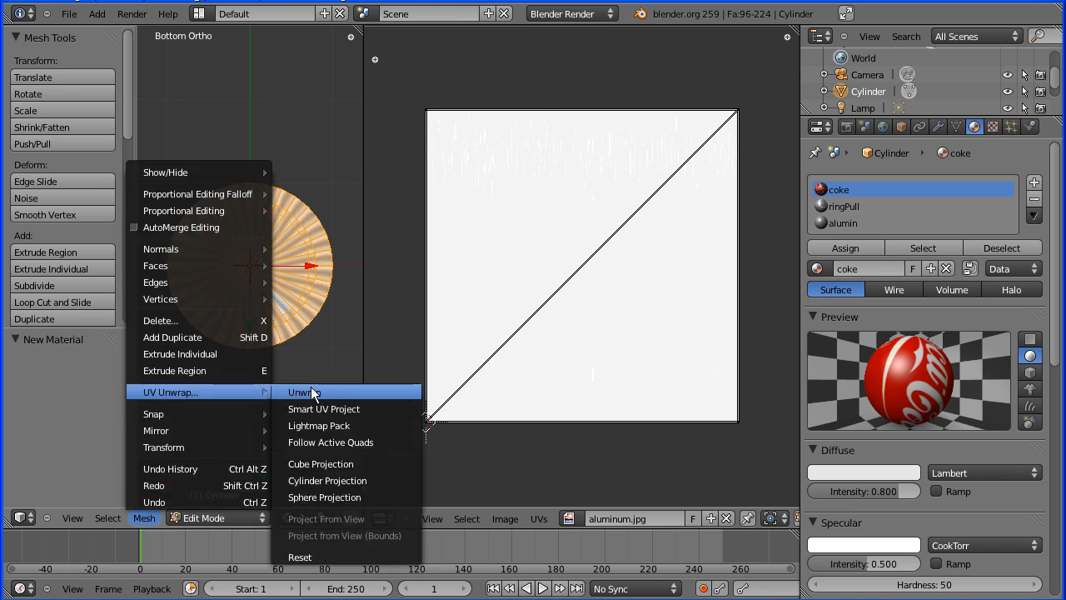
pyautogui.click(302, 393)
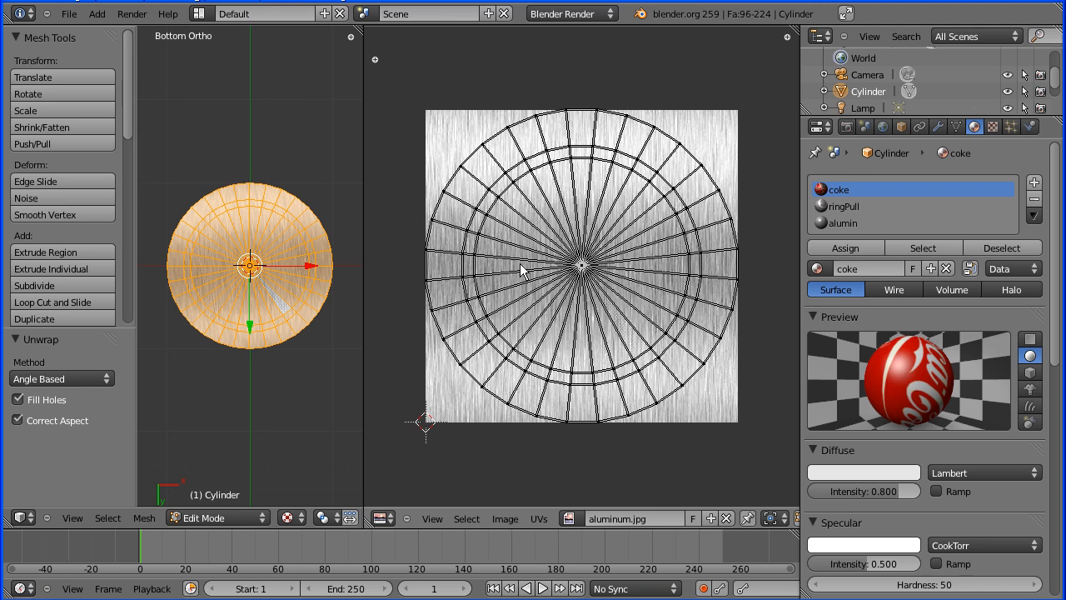
pyautogui.moveTo(540, 267)
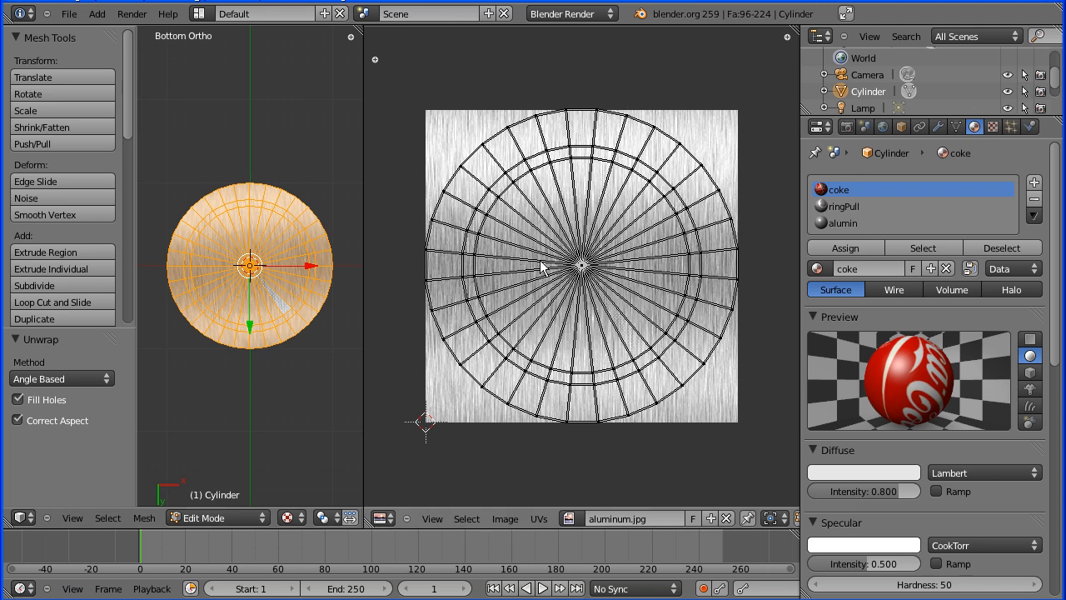
pyautogui.moveTo(837, 232)
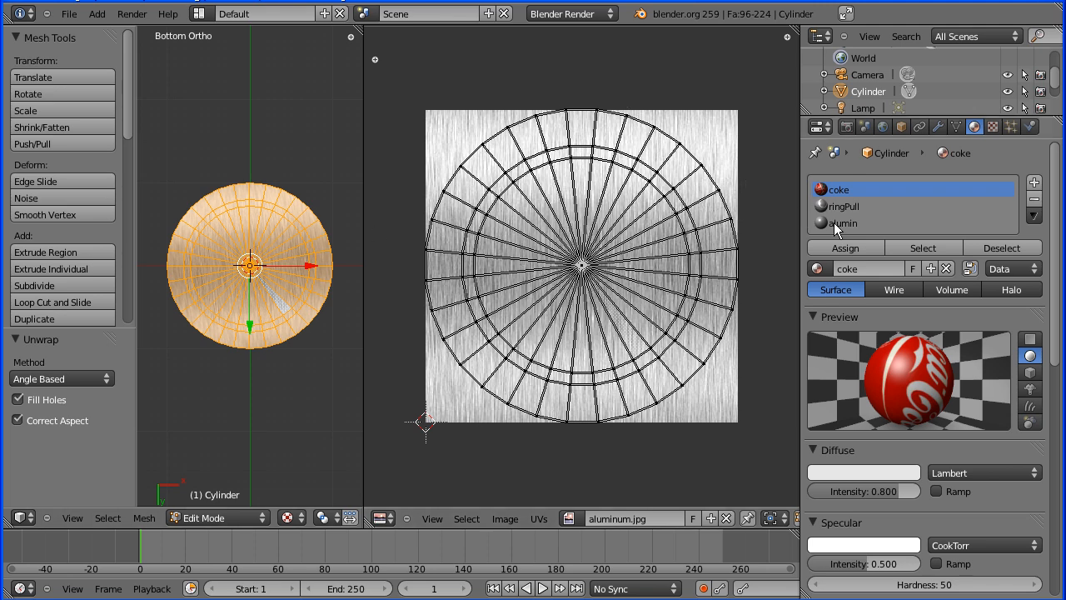
pyautogui.click(843, 223)
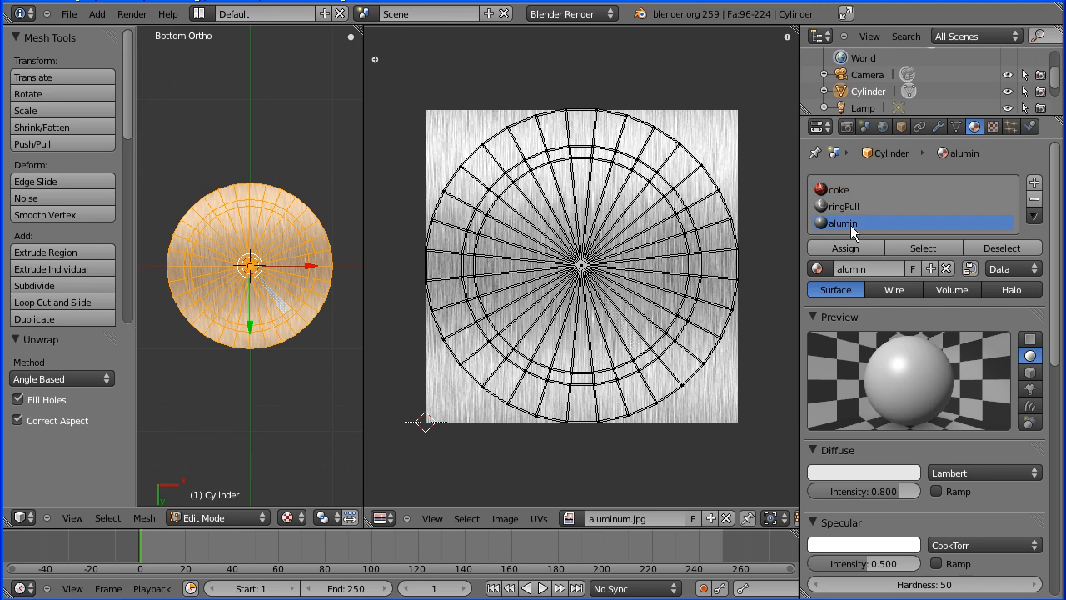
pyautogui.click(993, 127)
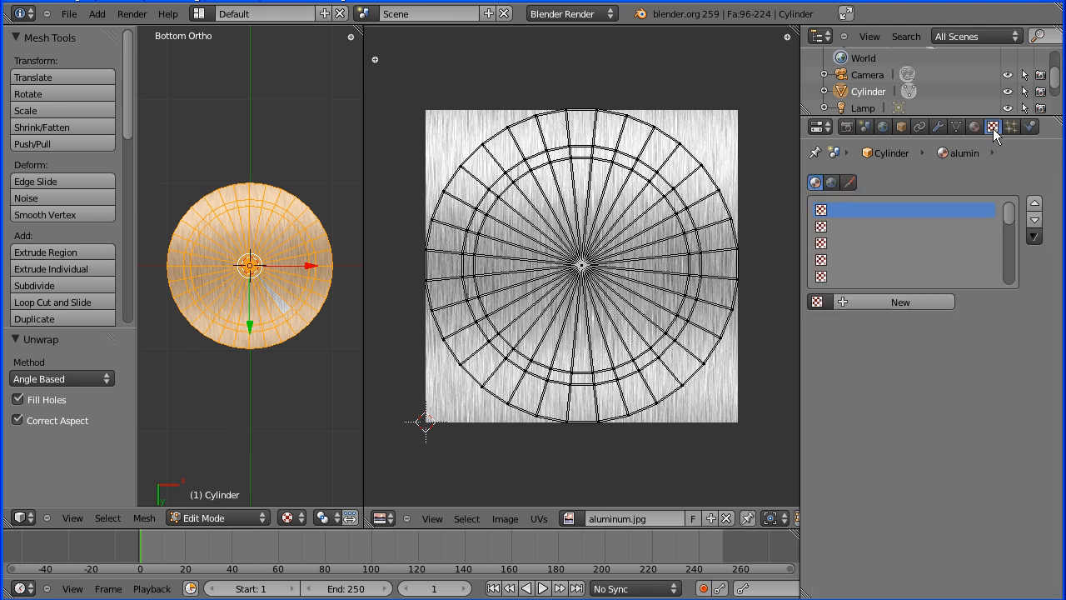
pyautogui.click(992, 126)
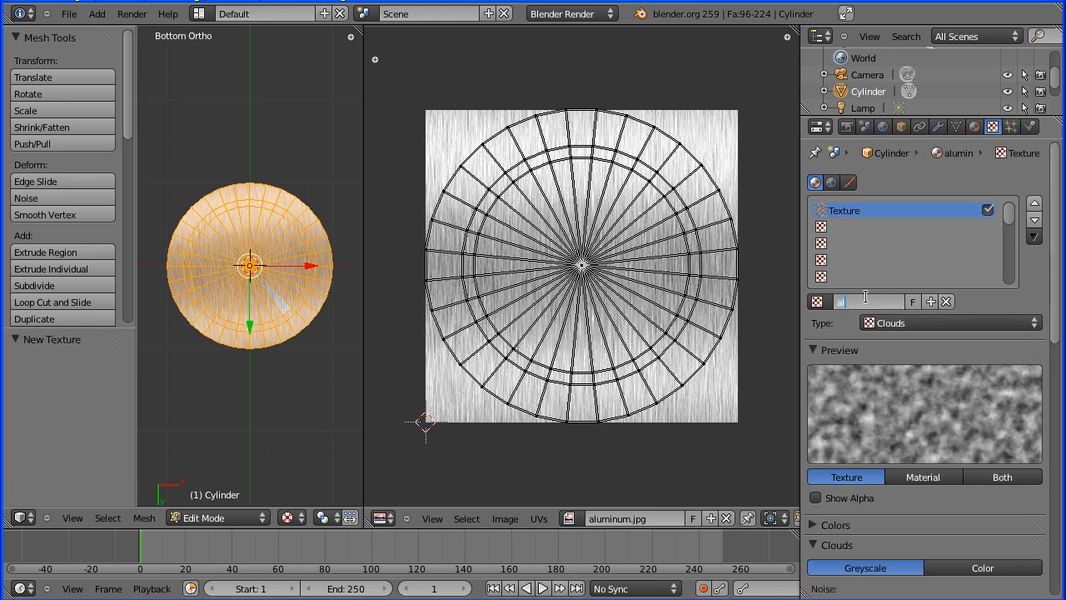
pyautogui.write('alumin')
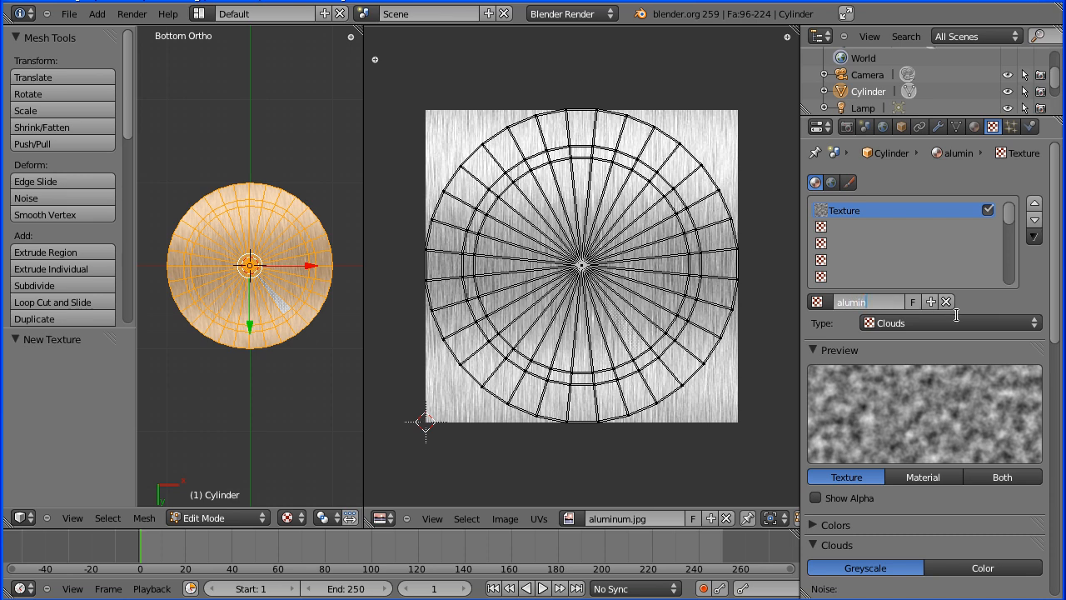
# Make it an image texture using aluminum.jpg, with preview and UV mapping coordinates.
pyautogui.click(950, 322)
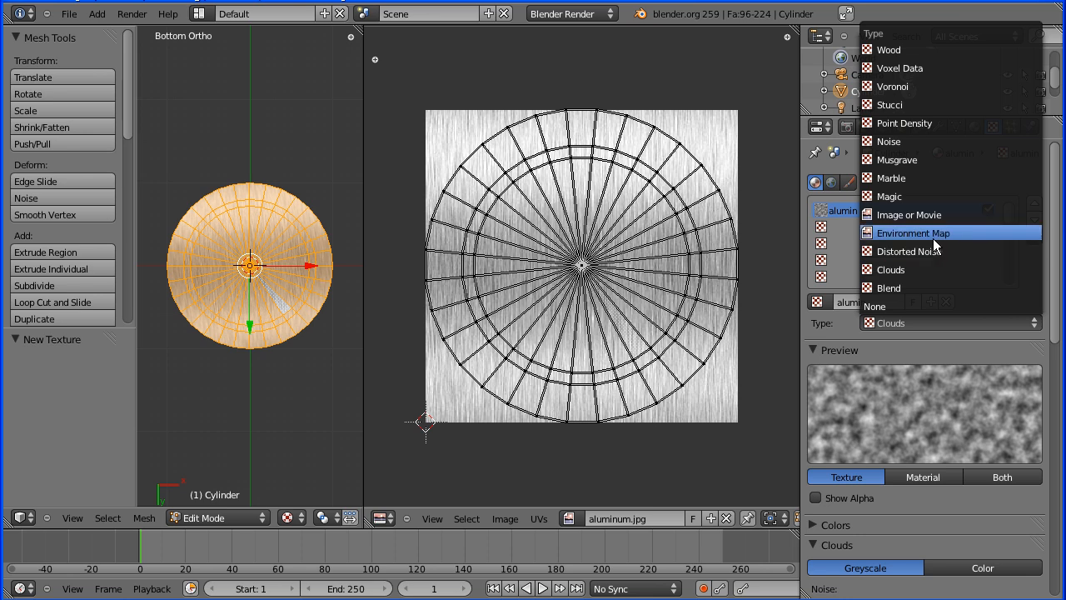
pyautogui.click(908, 215)
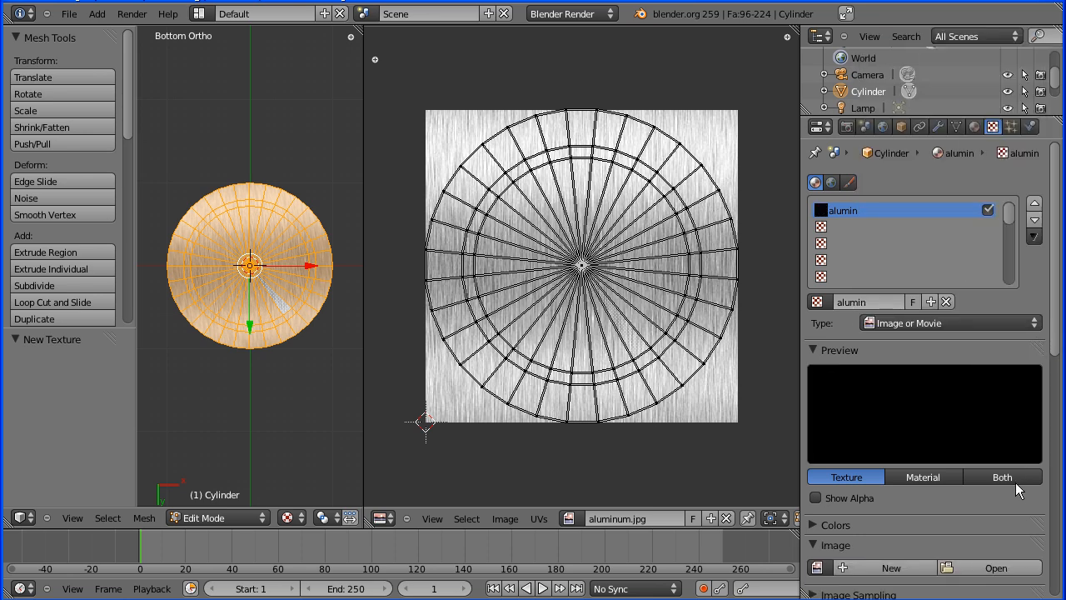
pyautogui.click(1002, 478)
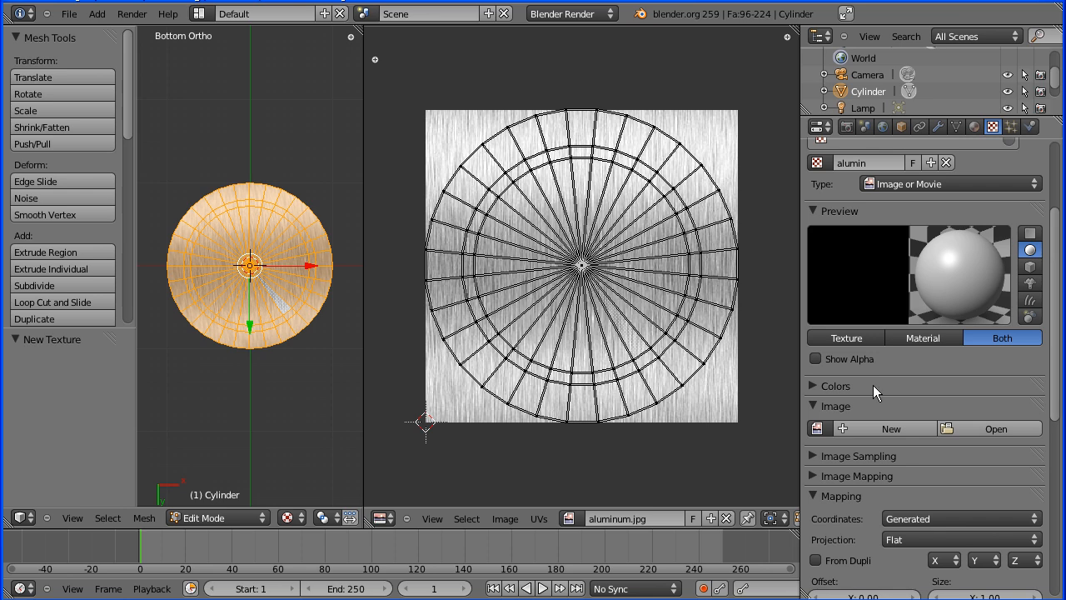
pyautogui.click(818, 232)
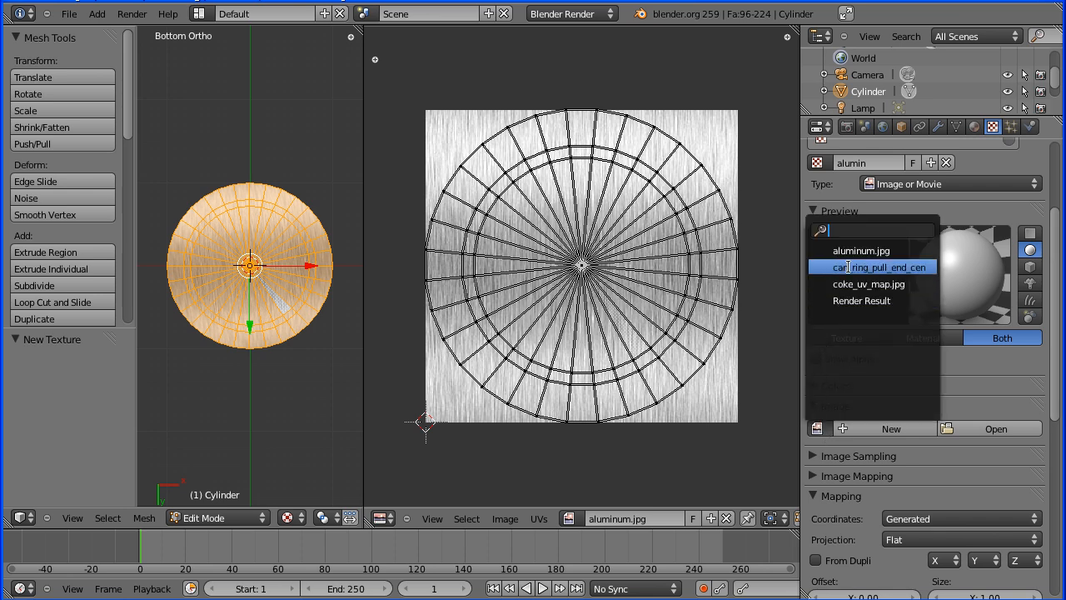
pyautogui.click(860, 250)
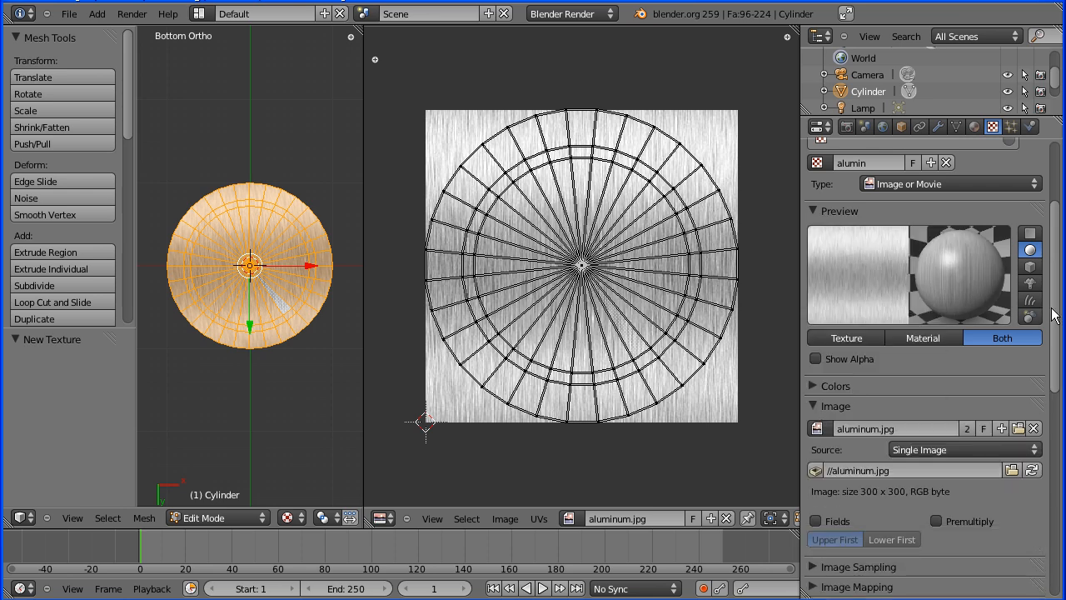
pyautogui.scroll(-3)
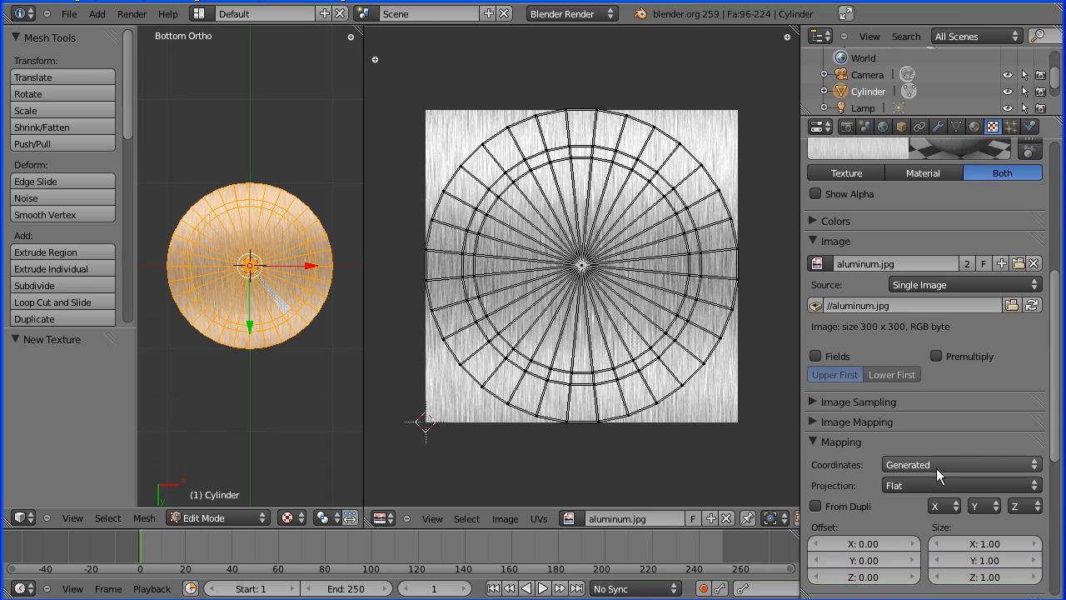
pyautogui.click(961, 464)
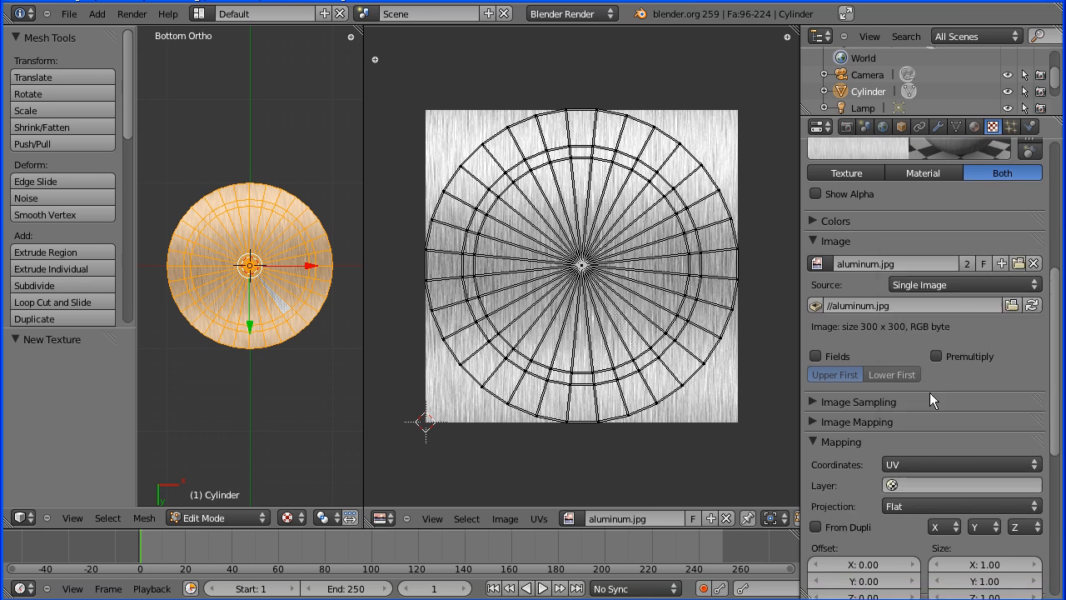
pyautogui.moveTo(1051, 291)
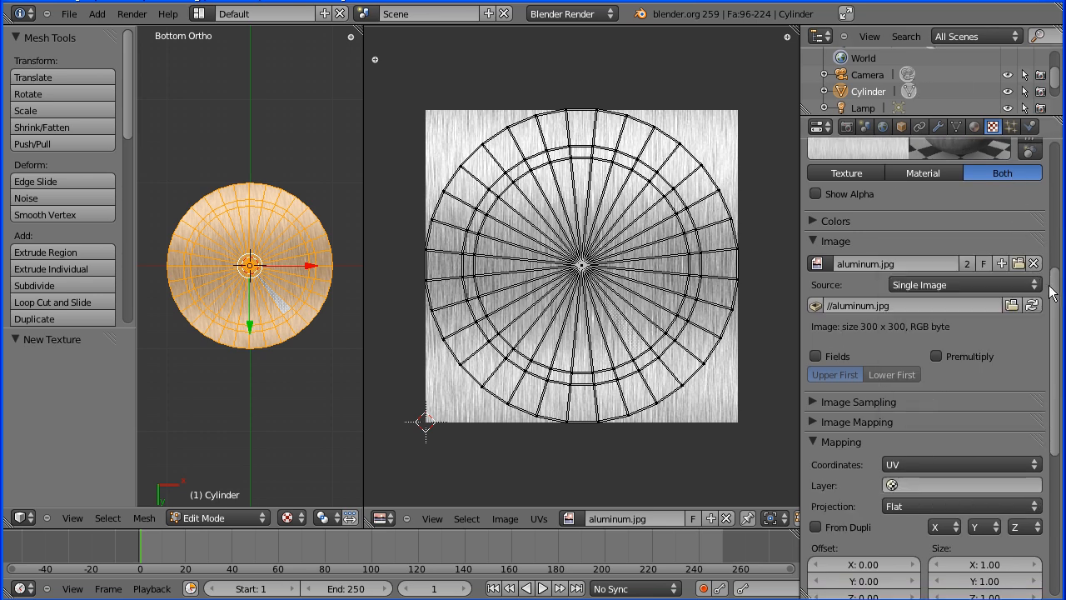
# Back in the Material tab, assign alumin to the selected bottom faces.
pyautogui.click(956, 127)
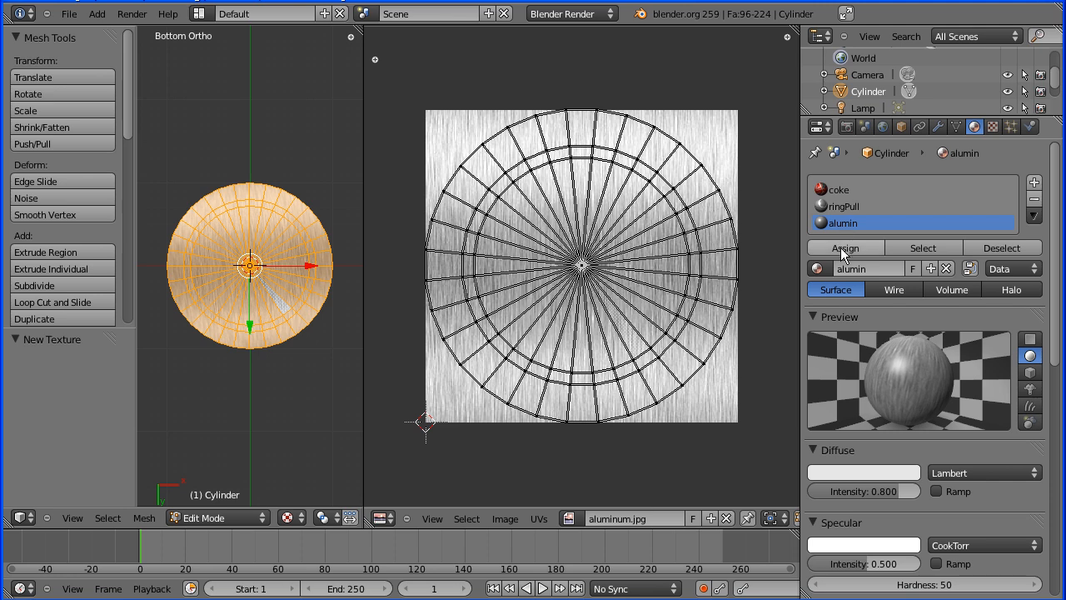
pyautogui.moveTo(844, 247)
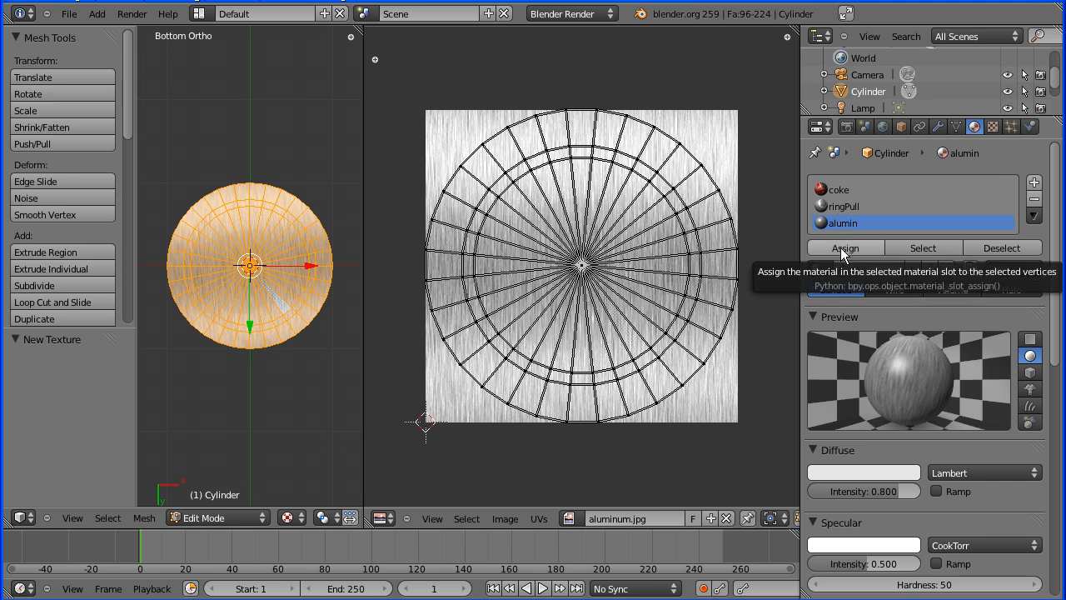
pyautogui.click(844, 247)
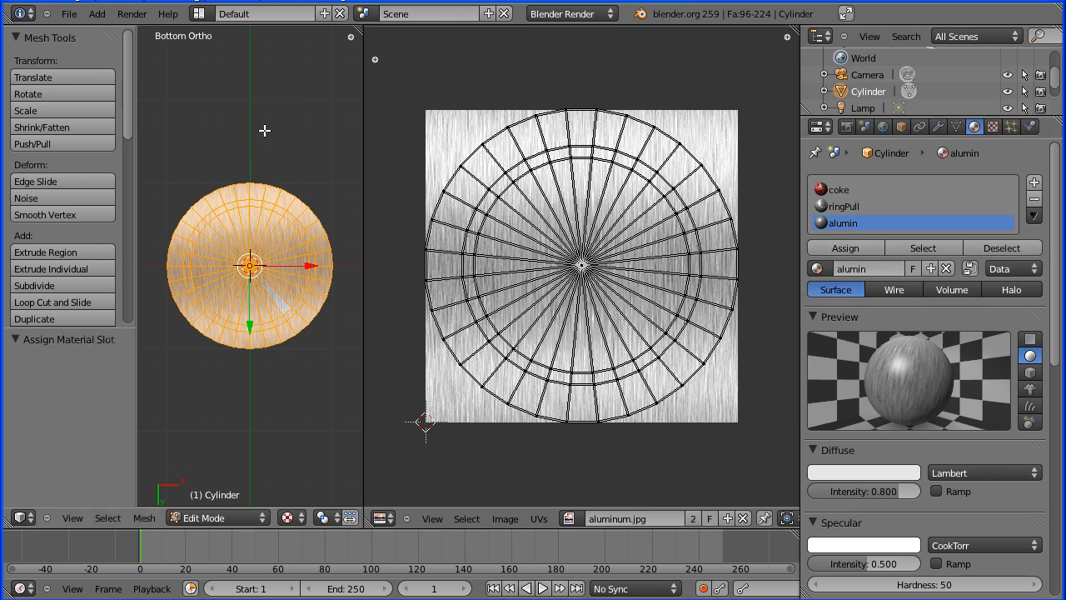
pyautogui.moveTo(263, 217)
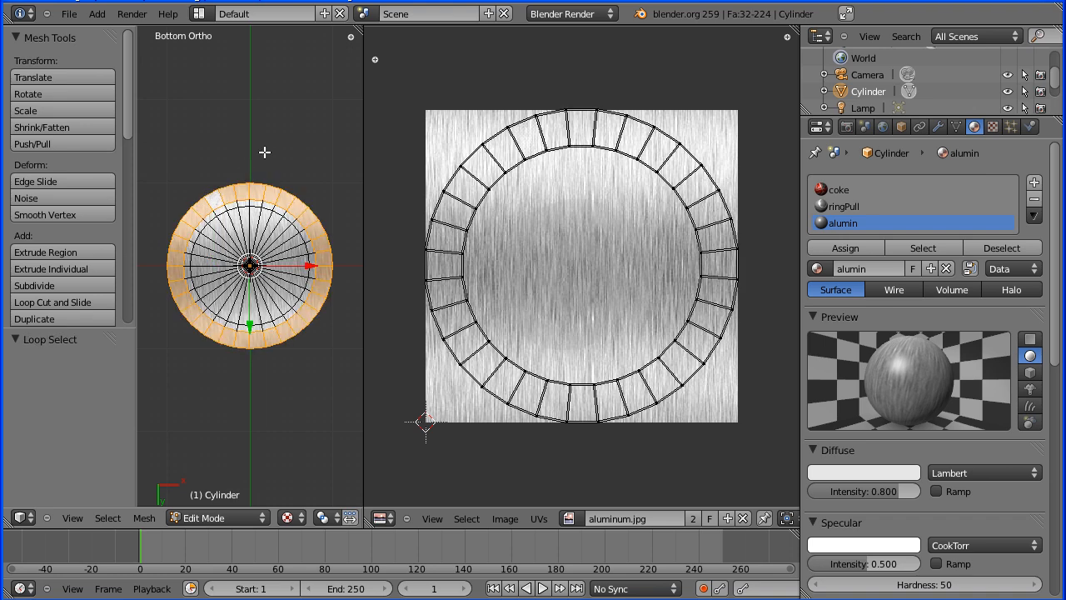
pyautogui.moveTo(241, 434)
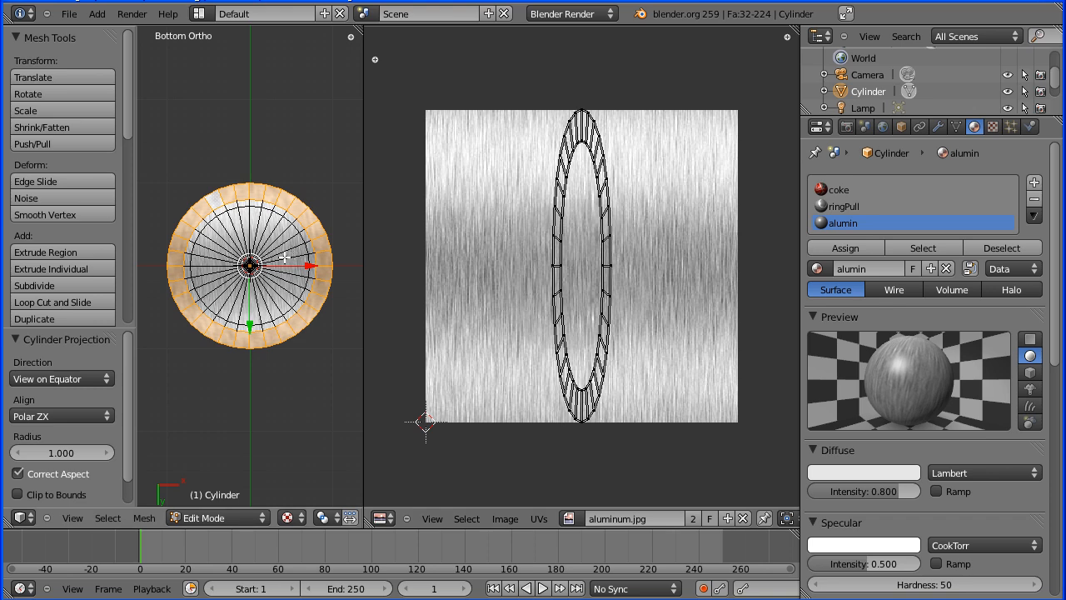
pyautogui.moveTo(170, 422)
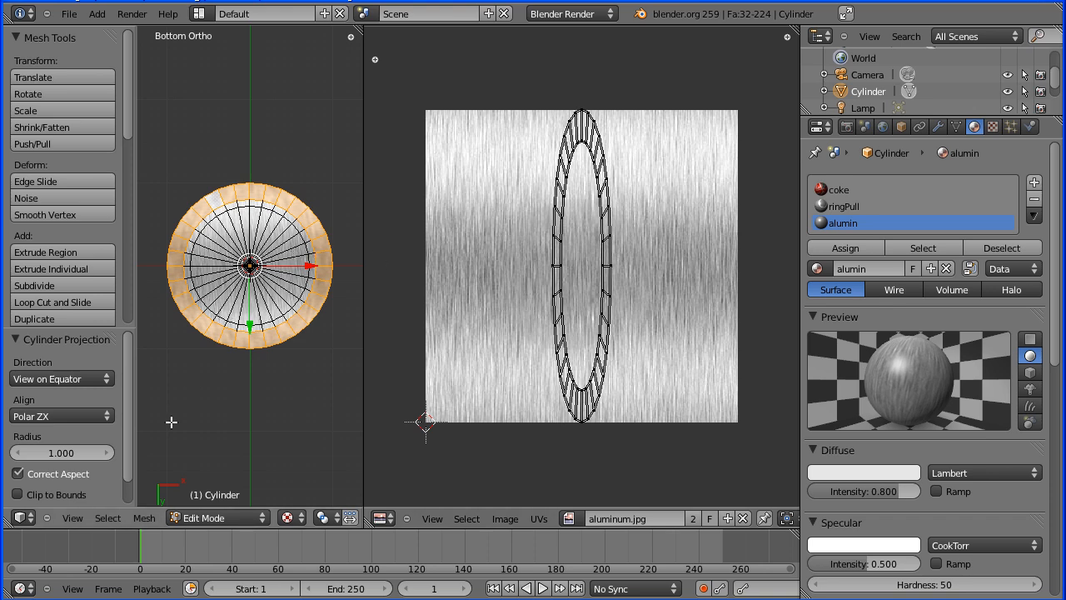
# Switch to Front view and assign alumin to the selected bottom rim faces.
pyautogui.click(72, 517)
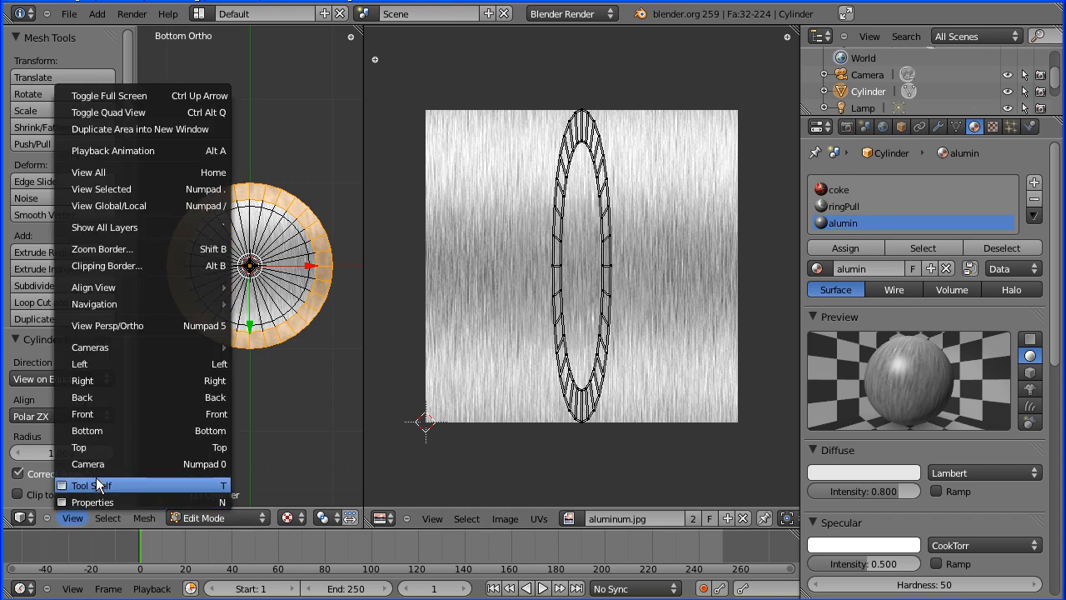
pyautogui.click(82, 414)
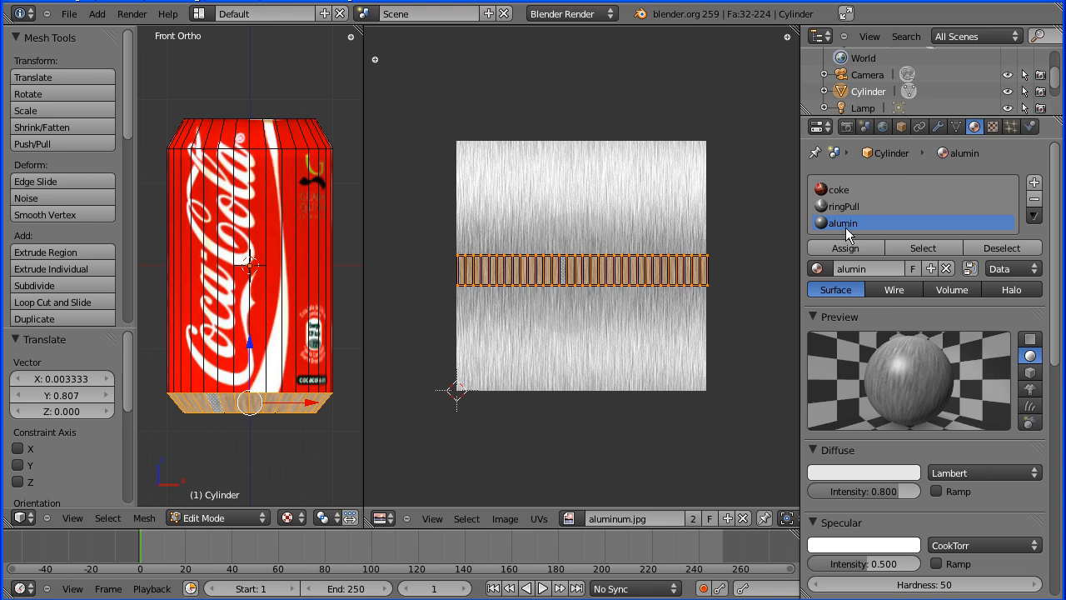
pyautogui.click(845, 247)
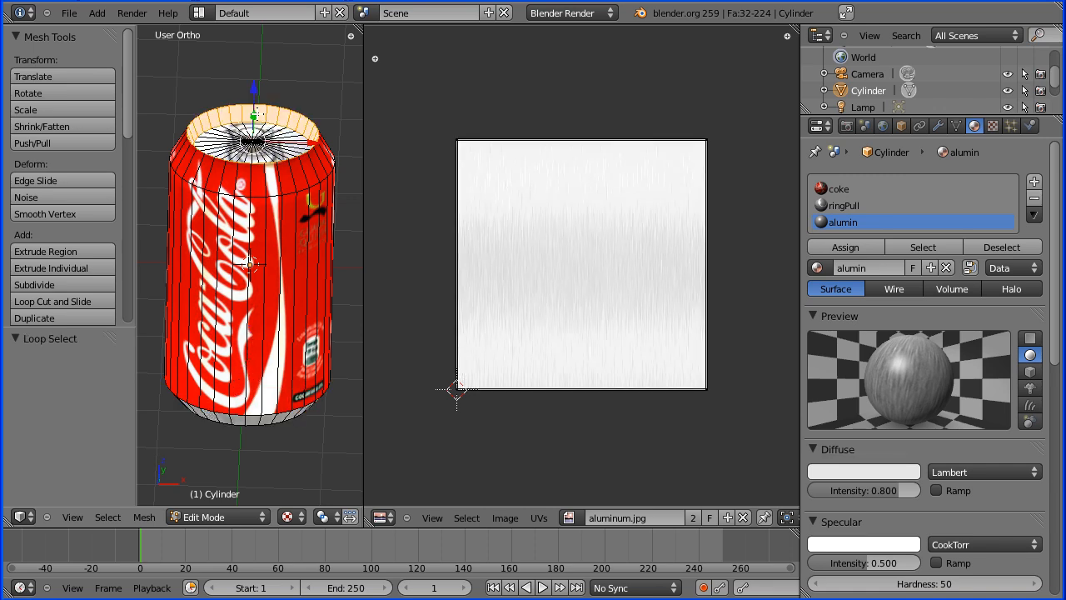
# In front view, move the top rim band's UVs onto the aluminium image top and assign alumin.
pyautogui.click(72, 517)
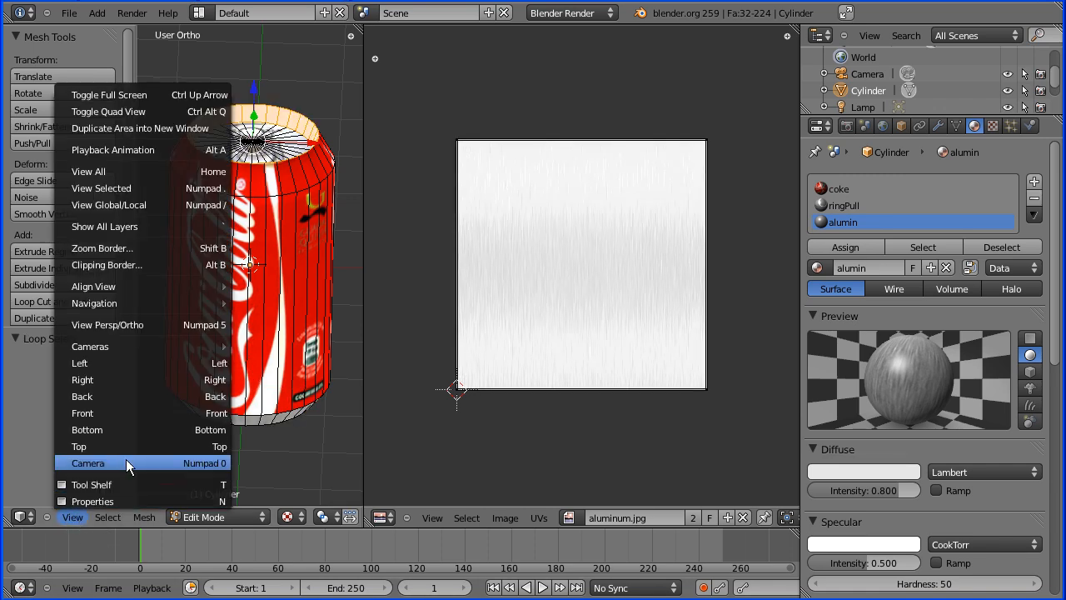
pyautogui.click(82, 413)
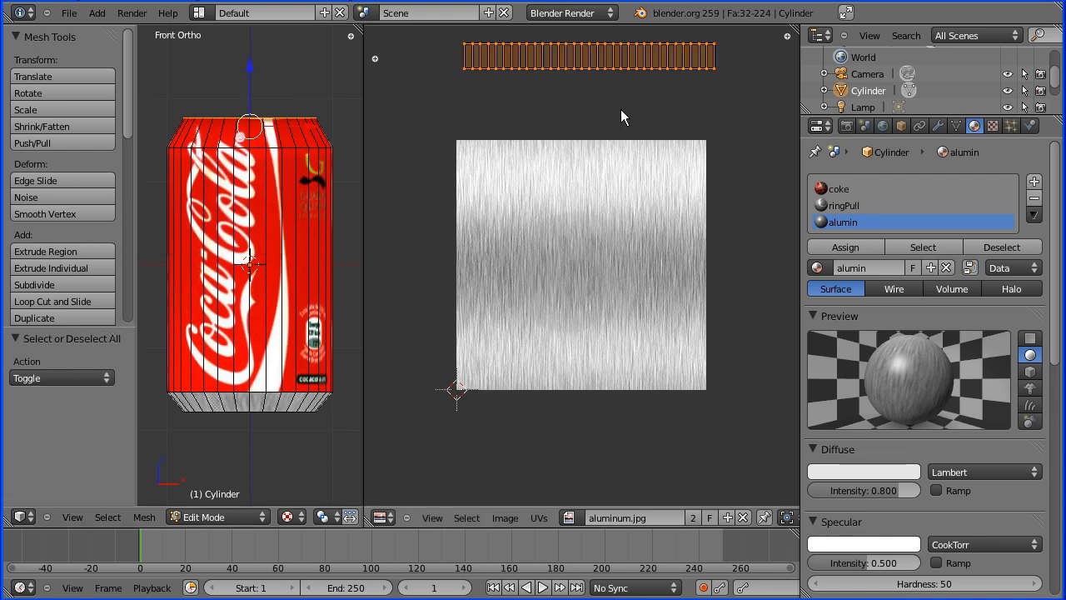
pyautogui.moveTo(590, 56); pyautogui.dragTo(581, 158)
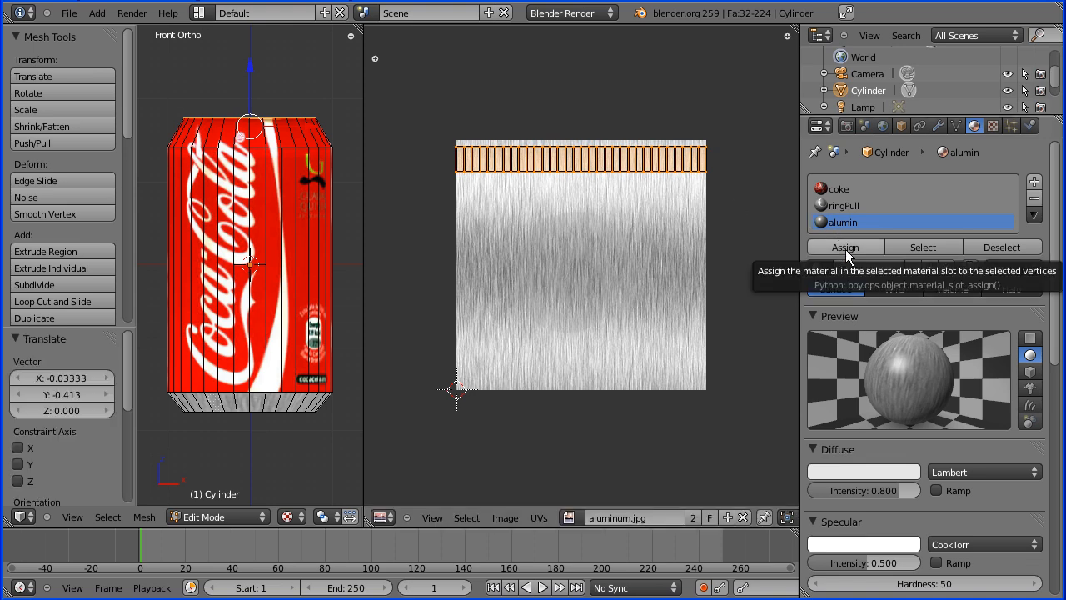
pyautogui.click(845, 246)
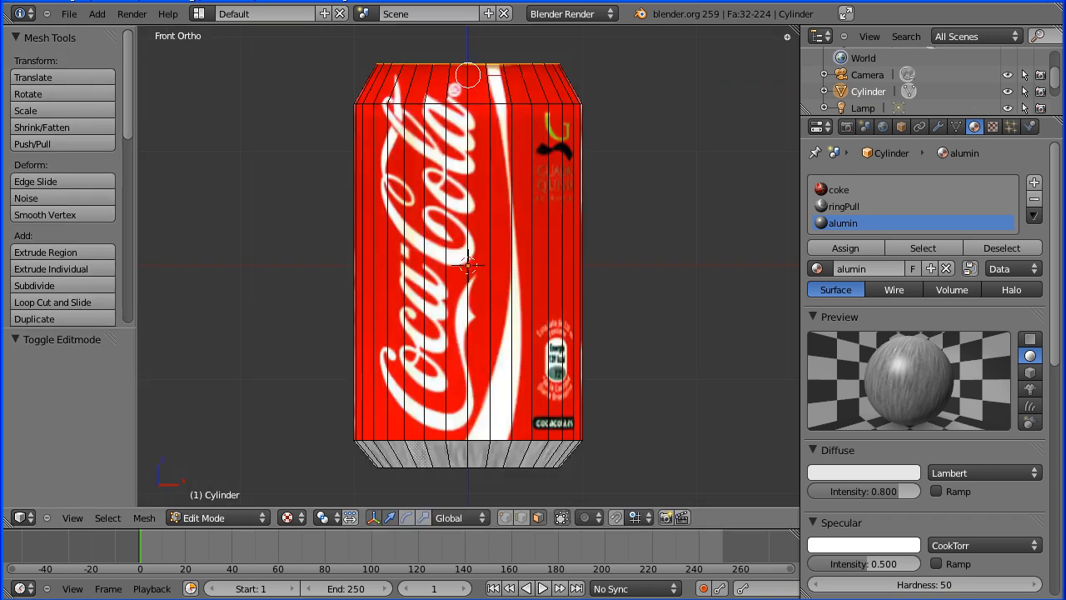
# Return to Object Mode and reposition the lamp beside the can.
pyautogui.click(202, 517)
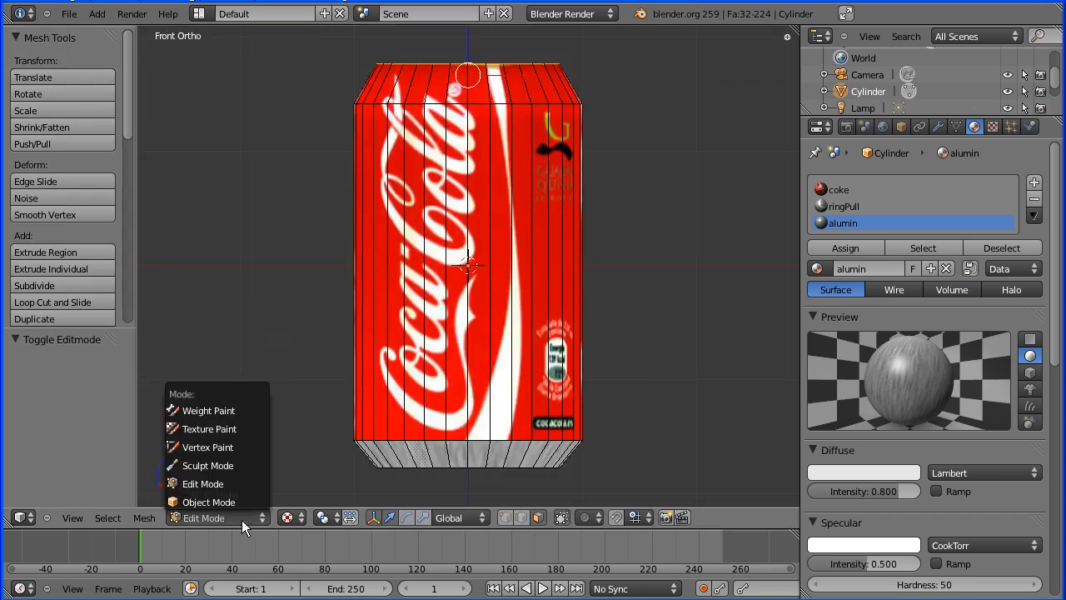
pyautogui.click(208, 502)
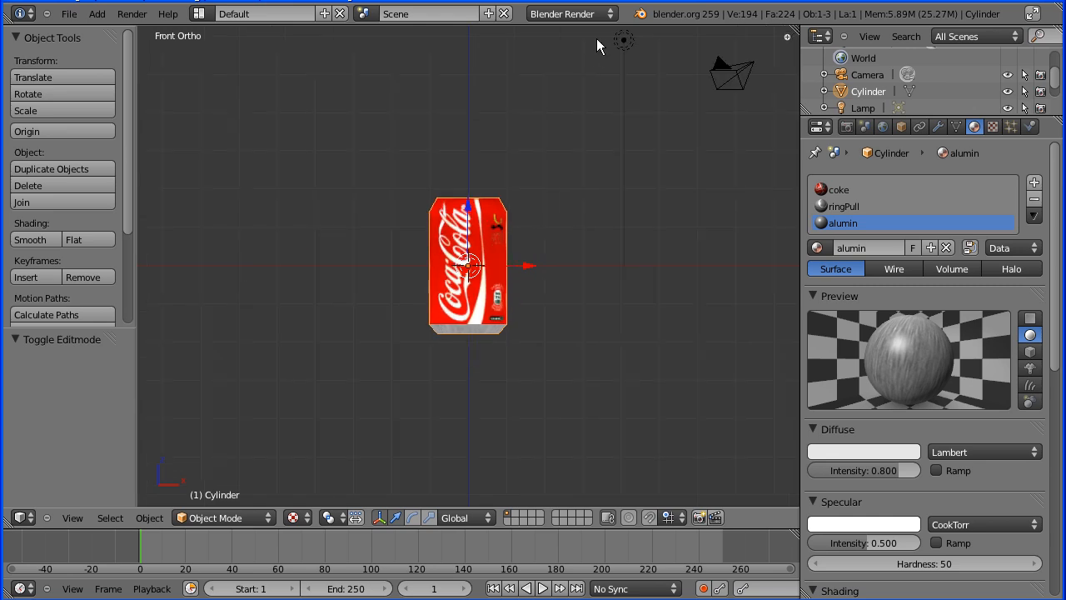
pyautogui.click(863, 107)
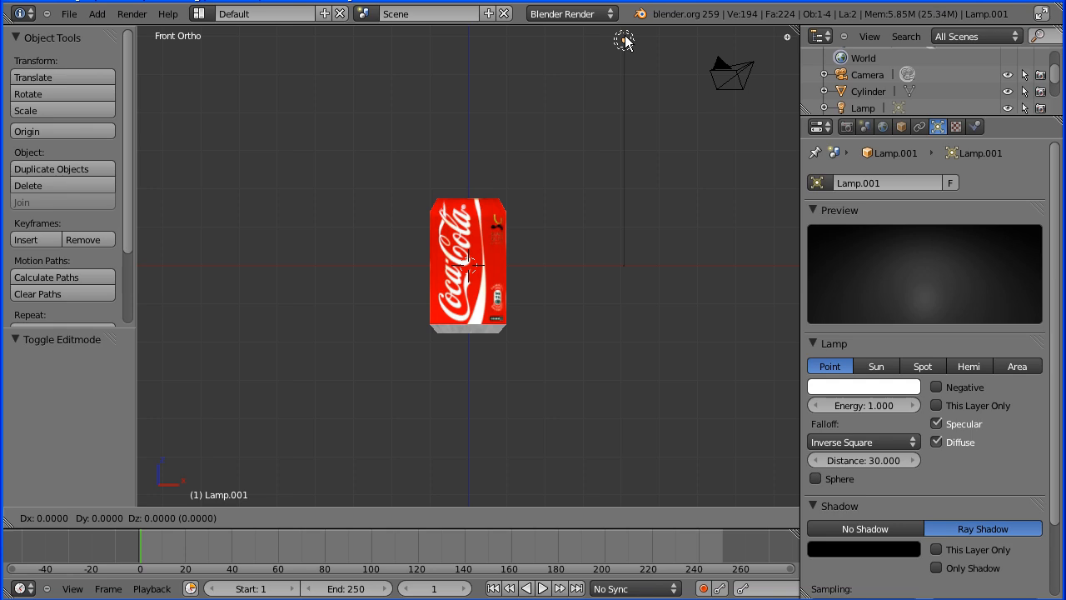
pyautogui.moveTo(625, 40); pyautogui.dragTo(317, 391)
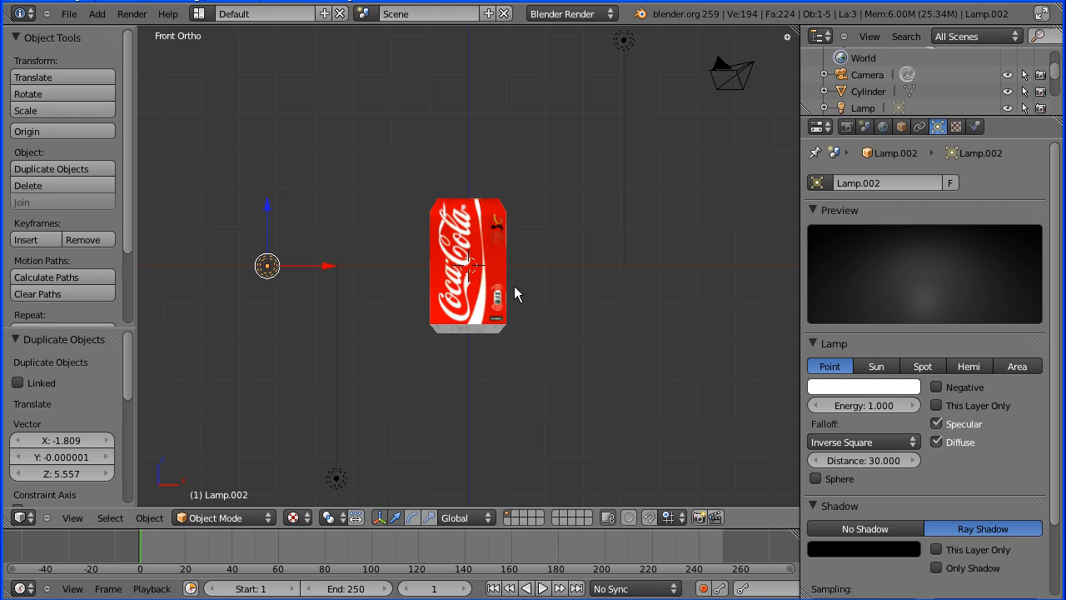
# From the top view, place the last lamp below right of the can.
pyautogui.click(73, 517)
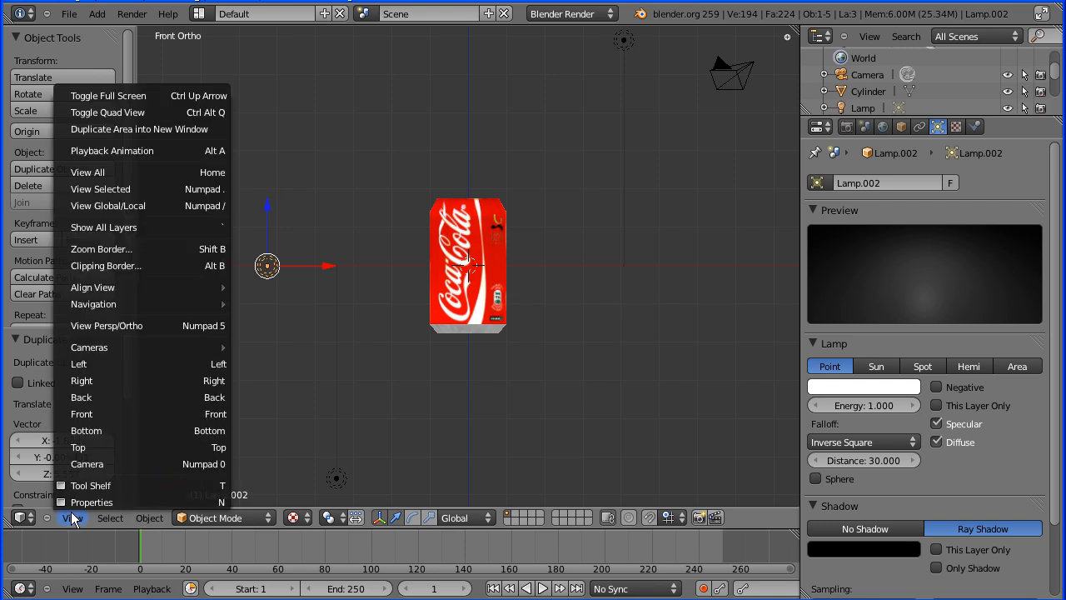
pyautogui.click(77, 448)
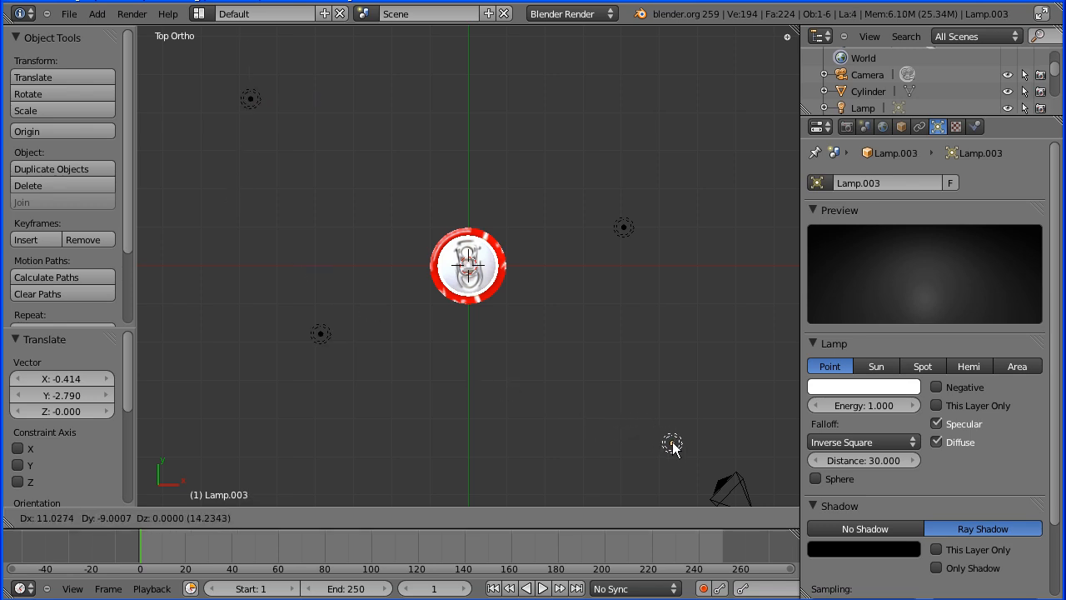
pyautogui.click(670, 442)
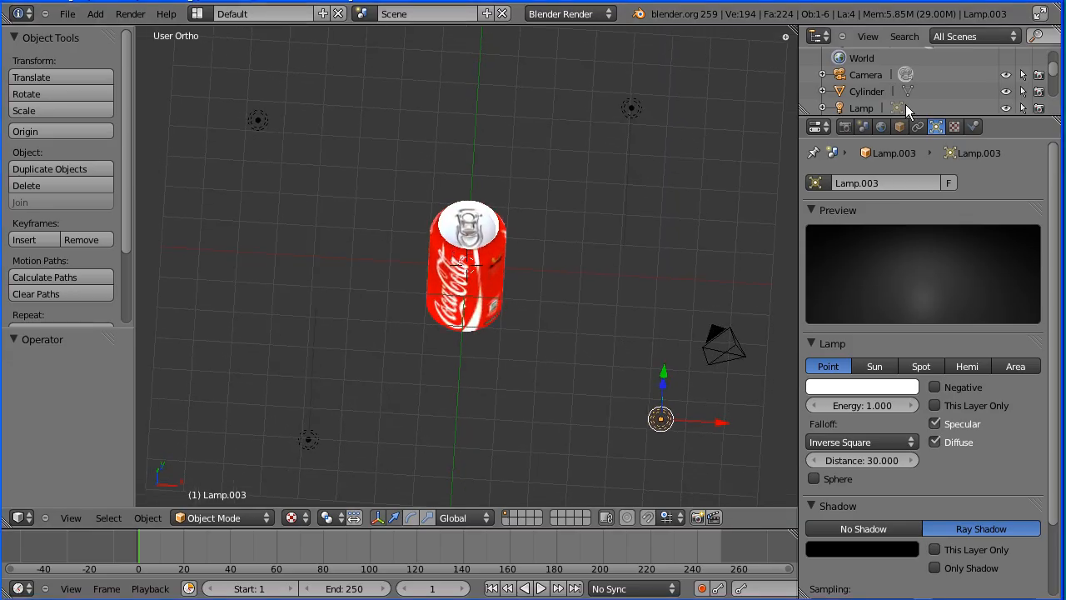
# Render a still image from Render properties, then switch the editor back to 3D View.
pyautogui.click(844, 126)
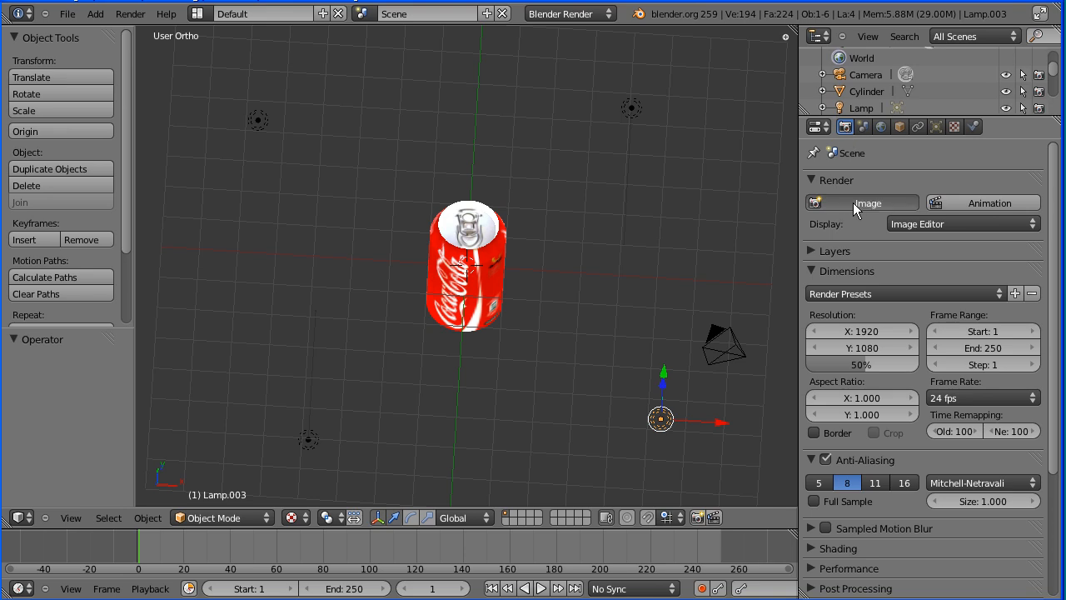
pyautogui.click(861, 203)
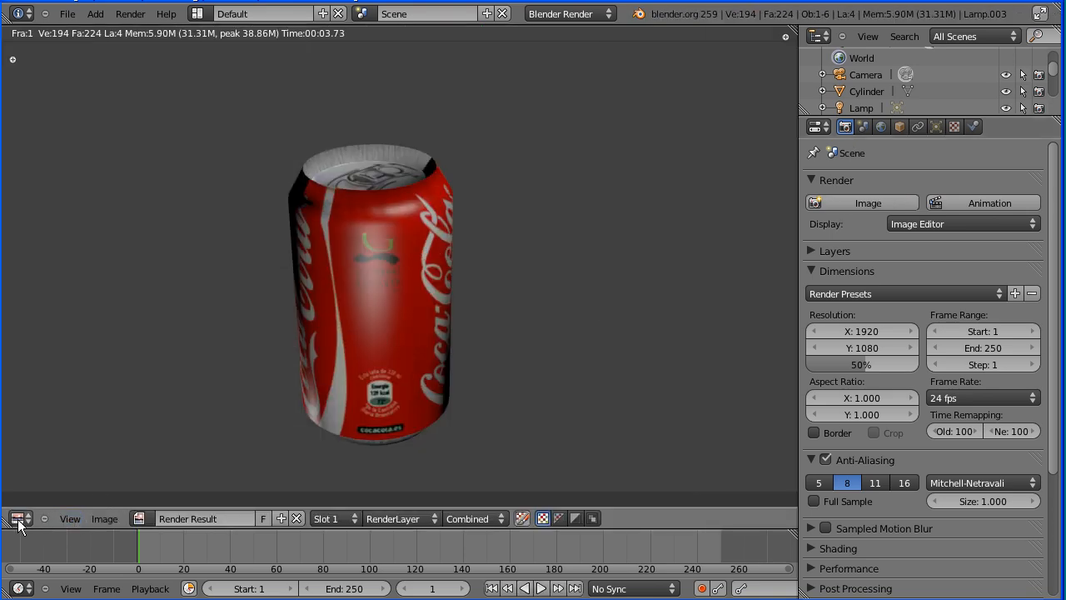
pyautogui.click(70, 518)
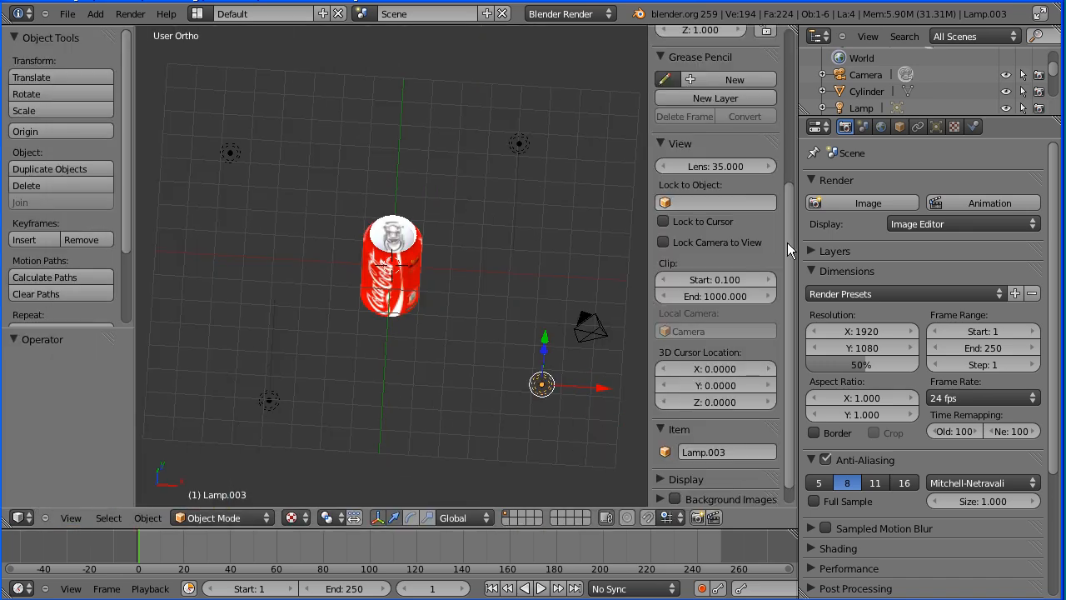
# Set the viewport Shading to GLSL in the Display settings.
pyautogui.click(684, 456)
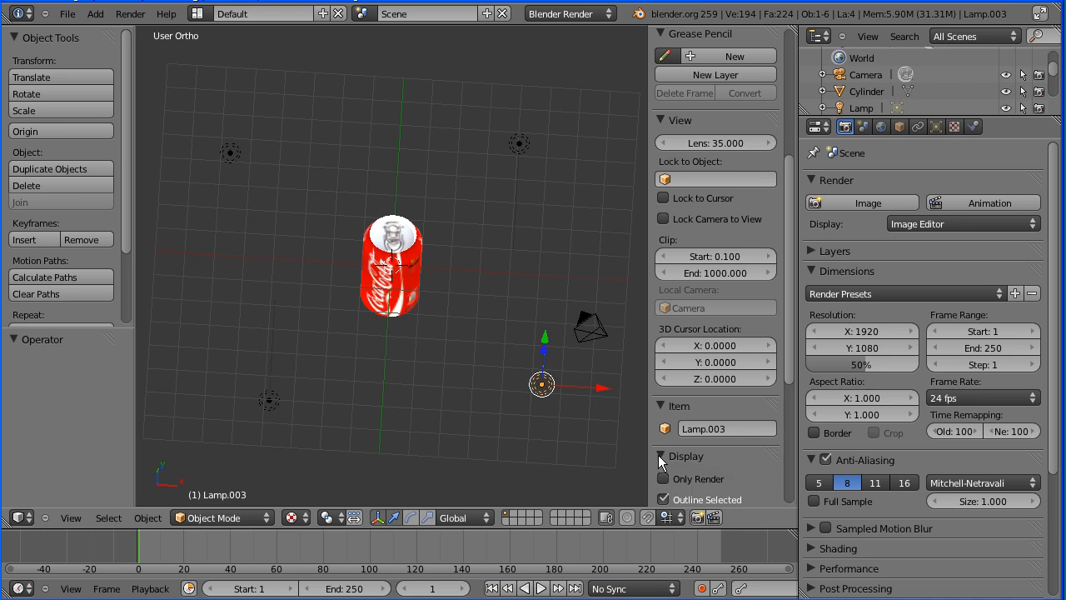
pyautogui.click(685, 456)
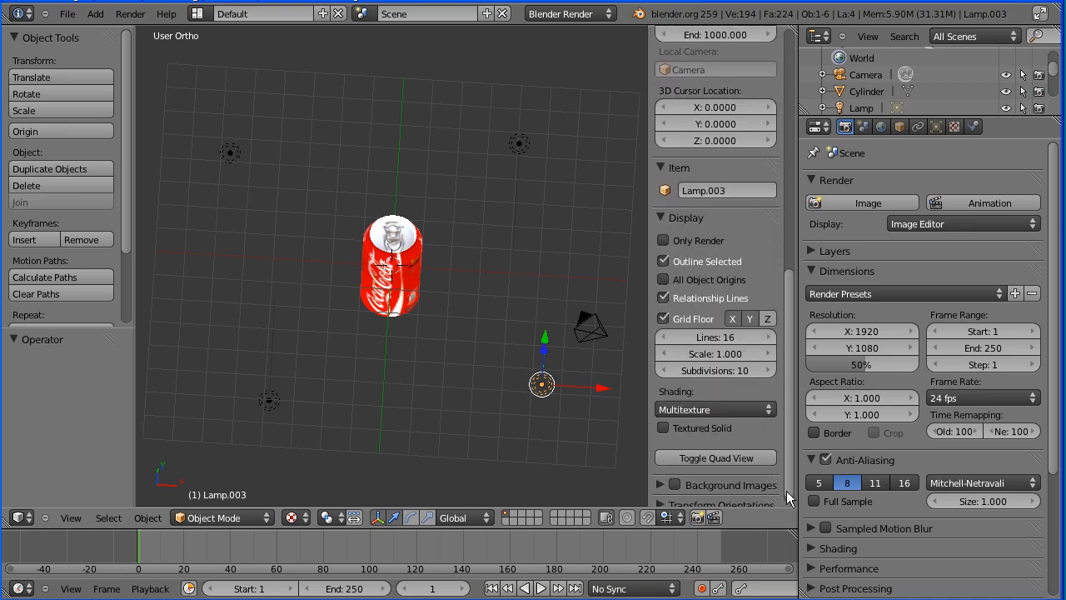
pyautogui.click(714, 409)
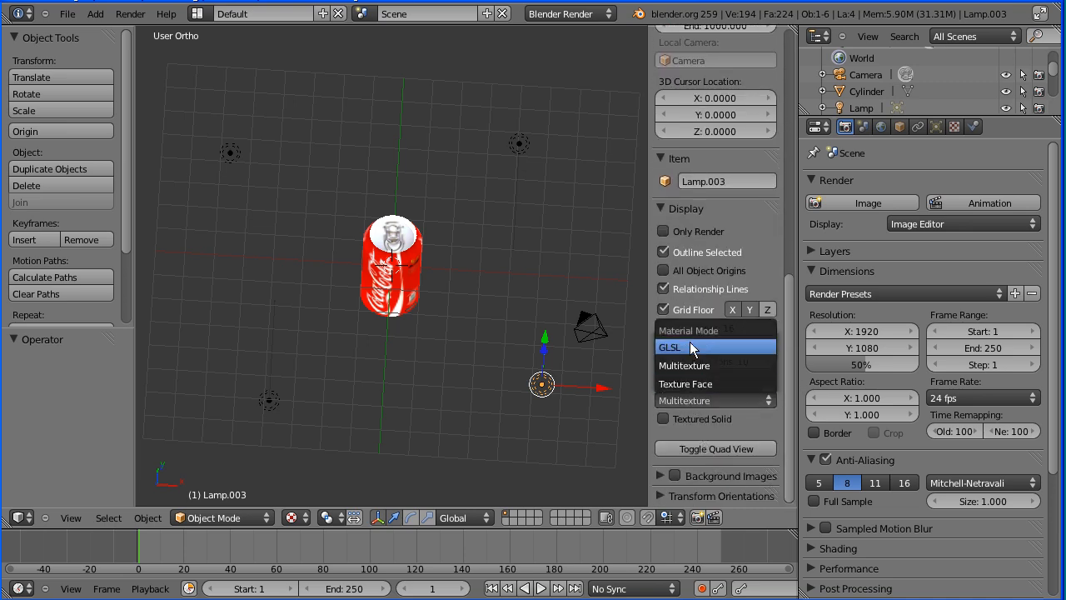
pyautogui.click(671, 347)
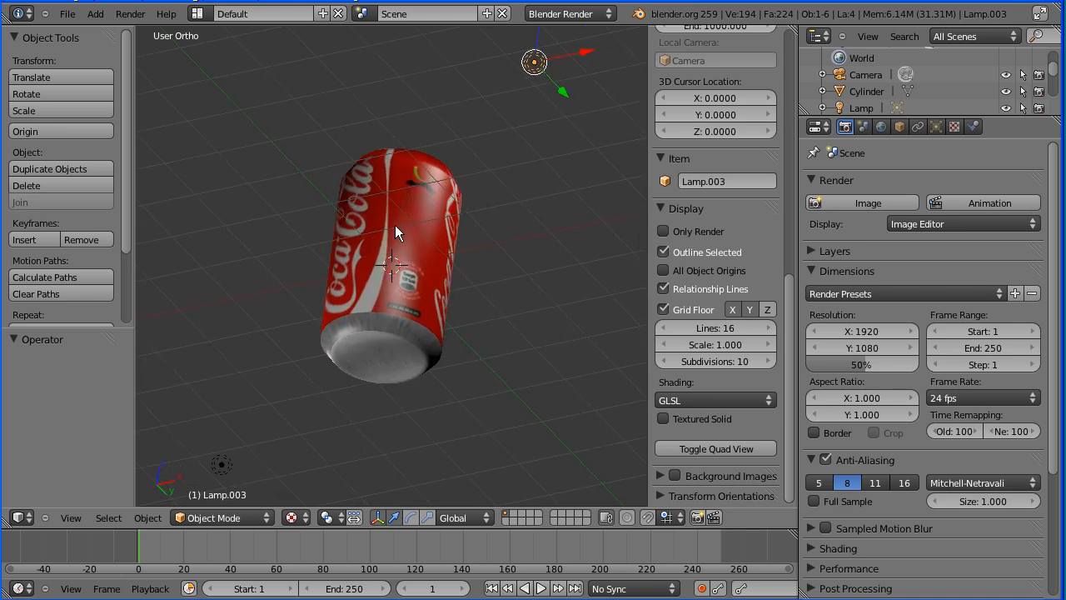
# Hide the grid floor and orbit to inspect the can's underside and back.
pyautogui.moveTo(396, 233); pyautogui.dragTo(454, 325)
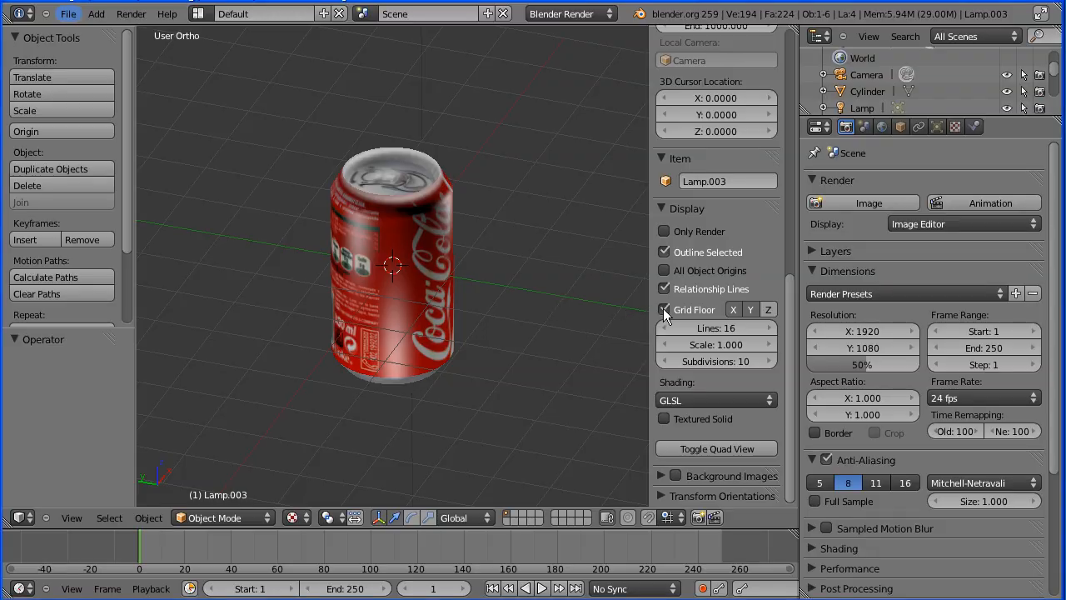
pyautogui.click(664, 309)
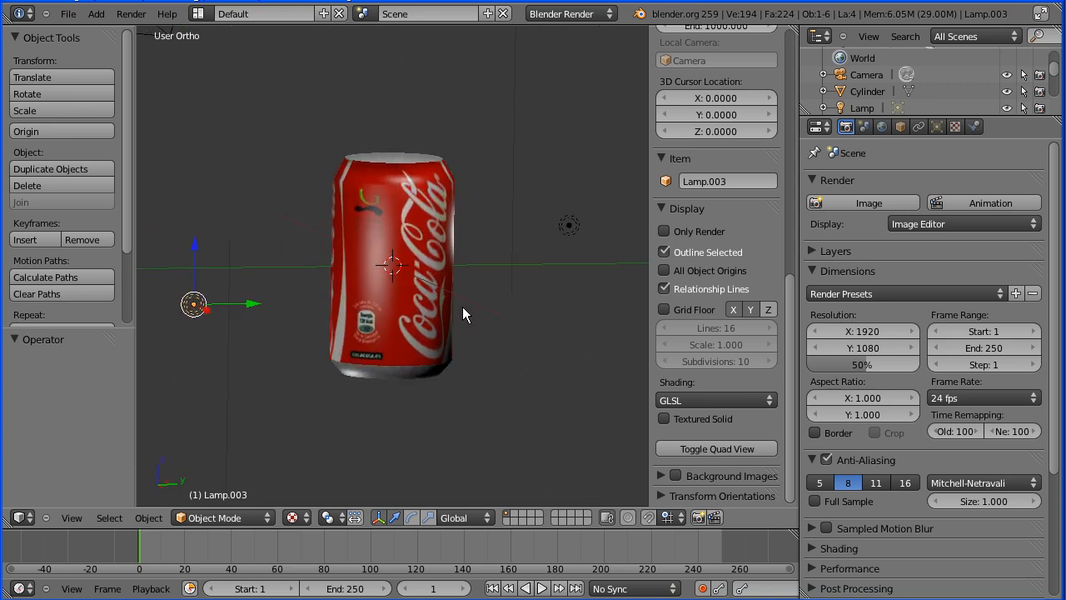
pyautogui.moveTo(466, 314); pyautogui.dragTo(350, 329)
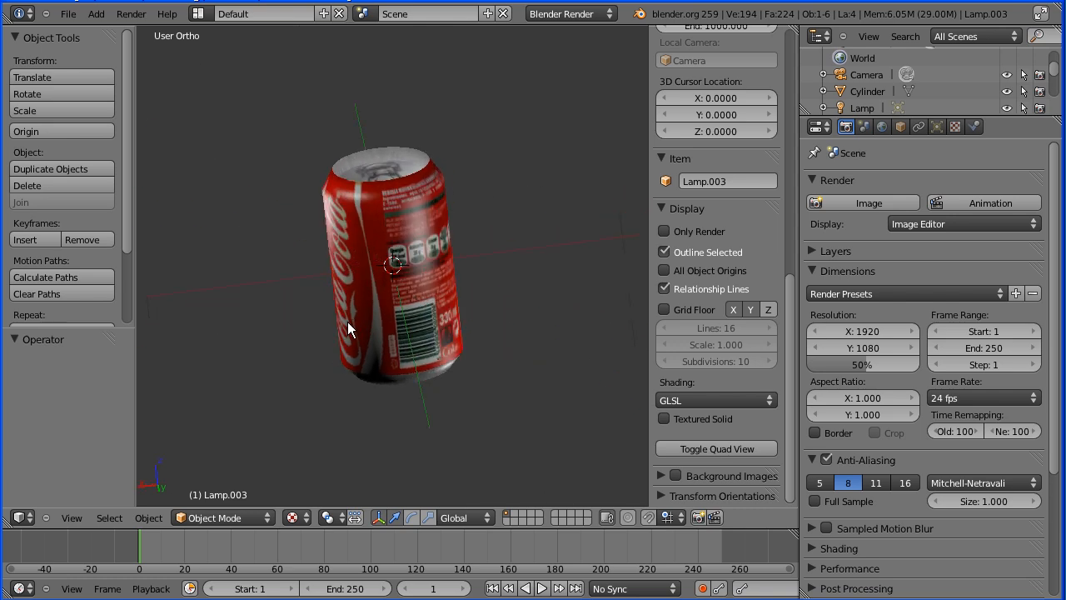